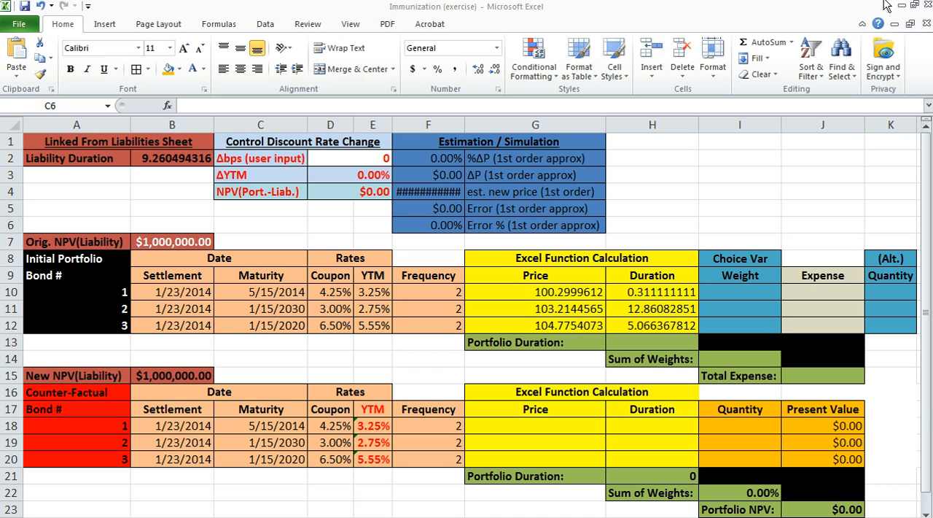
# Review the original and new NPV(Liability) formulas and the basis-point shift input in D2.
pyautogui.click(910, 5)
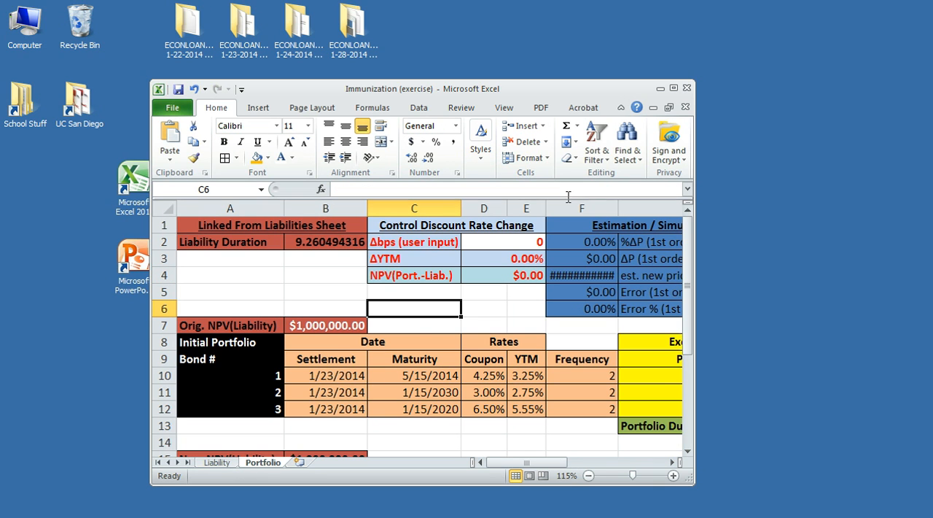
pyautogui.click(675, 88)
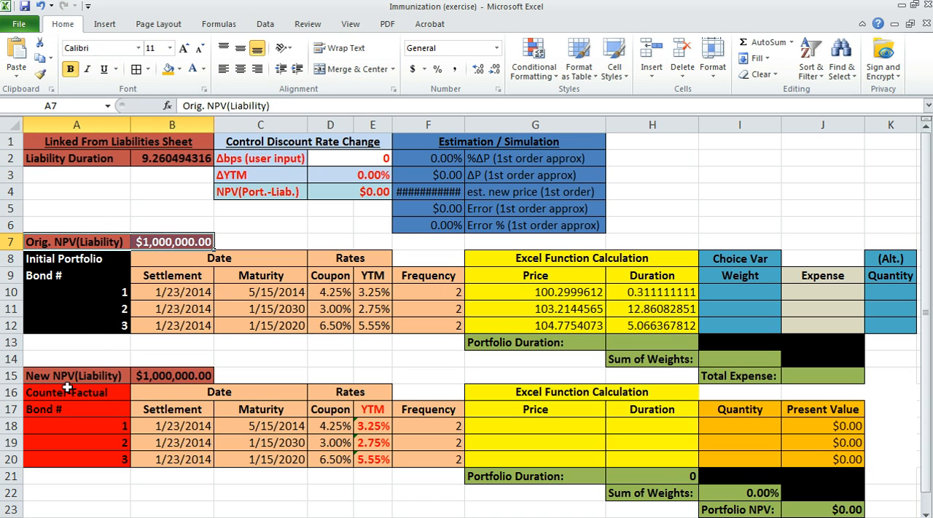
pyautogui.click(172, 158)
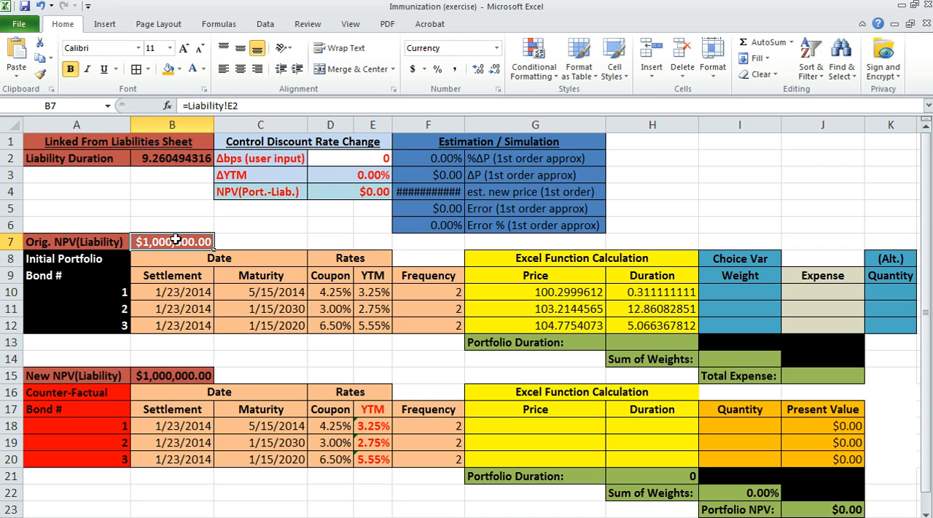
pyautogui.click(172, 376)
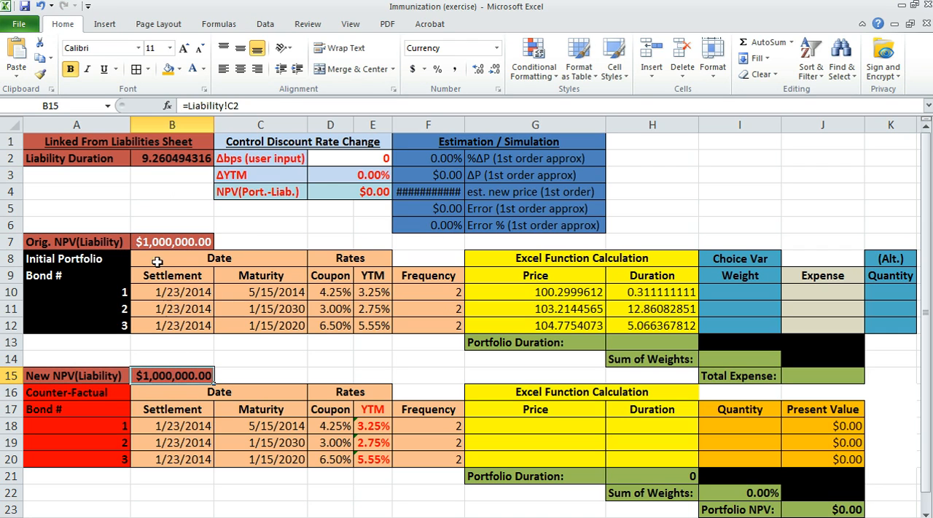
pyautogui.click(75, 191)
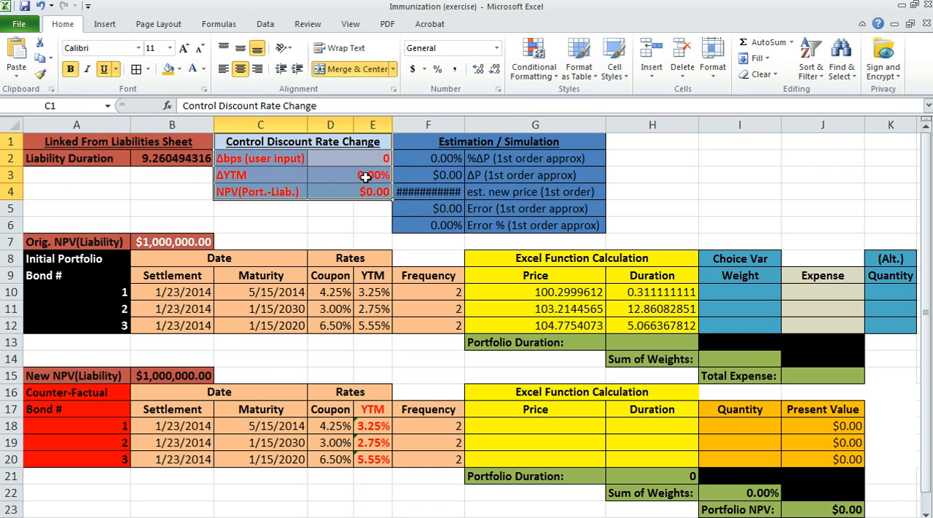
pyautogui.click(348, 157)
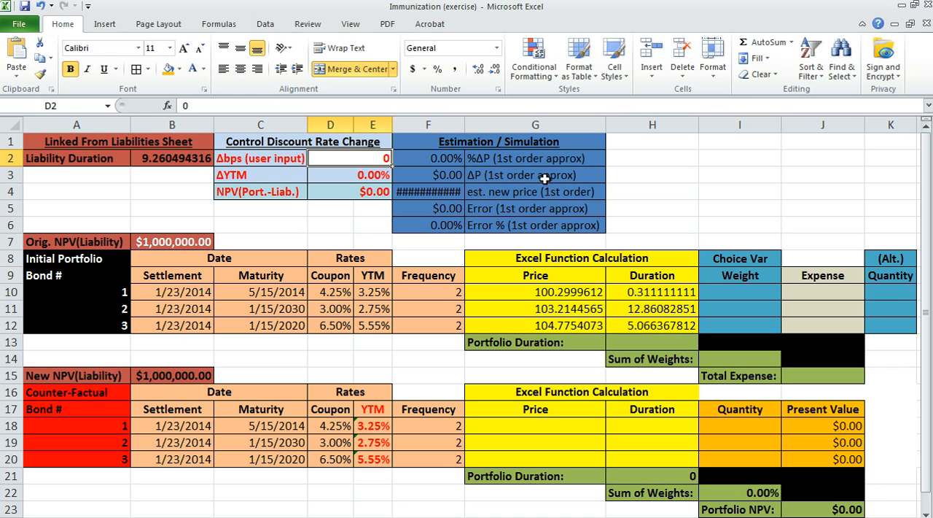
pyautogui.moveTo(523, 183)
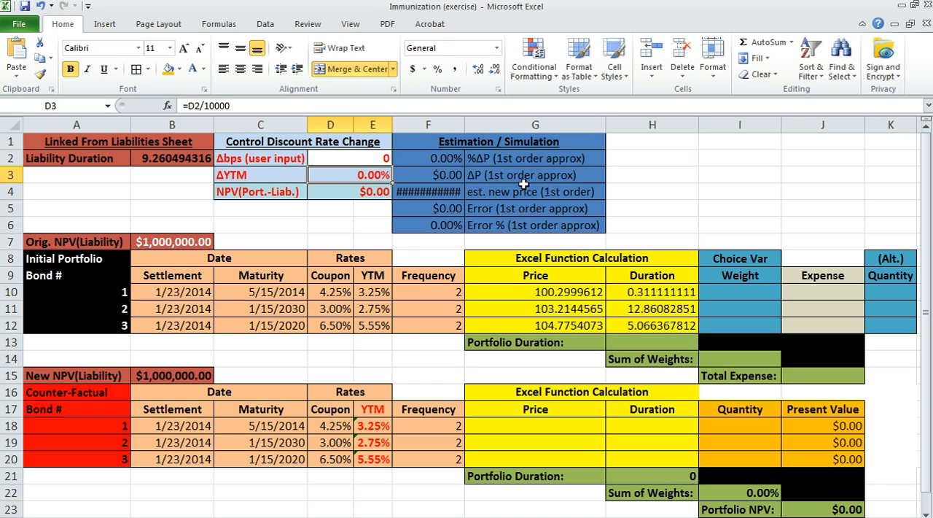
# Check the shifted yield formula =E10+$D$3 in E18, then enter 50 as the basis-point shift.
pyautogui.click(452, 47)
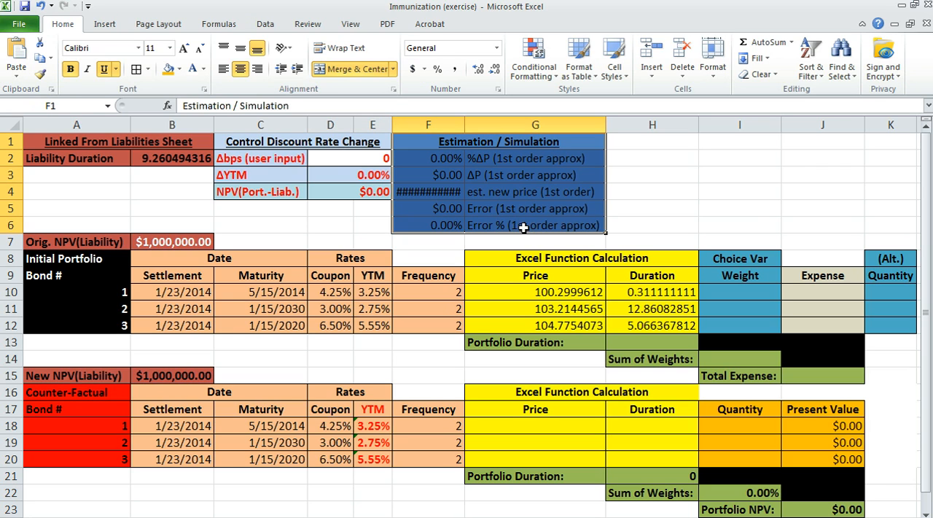
pyautogui.moveTo(487, 201)
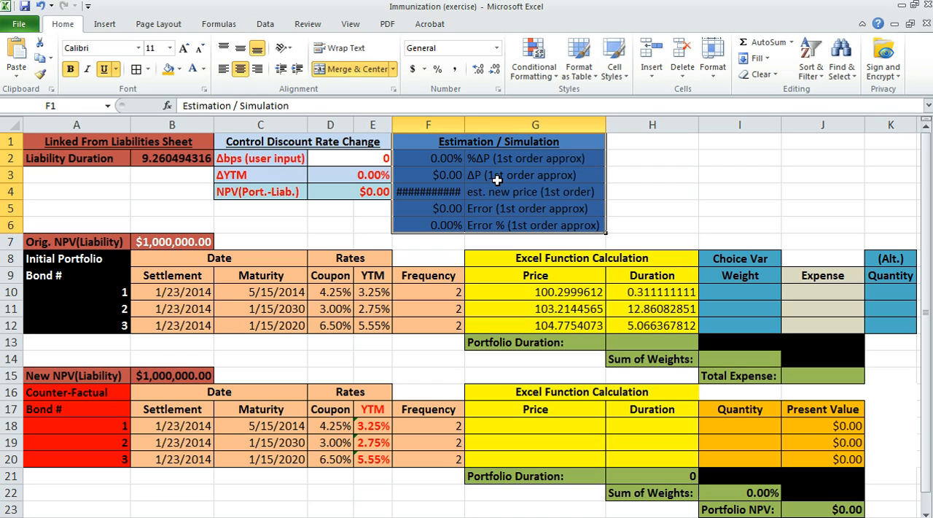
pyautogui.moveTo(265, 303)
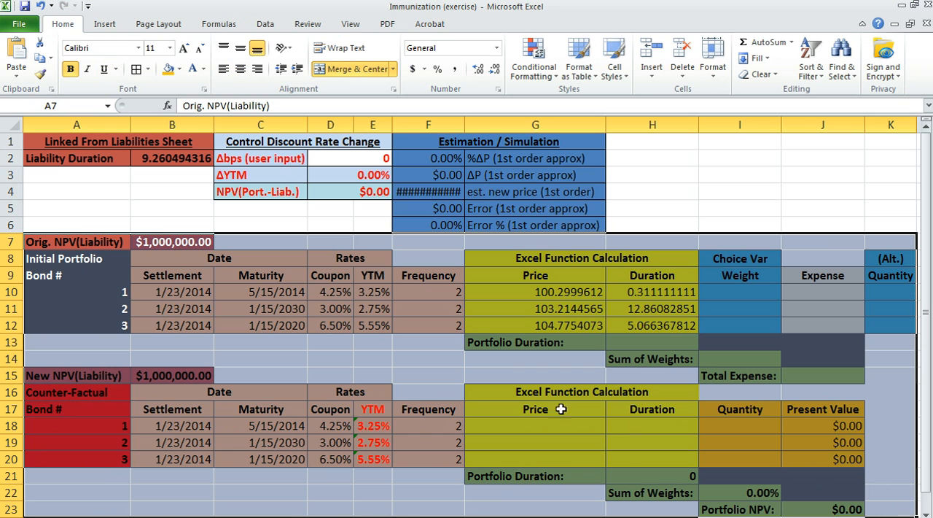
pyautogui.click(76, 258)
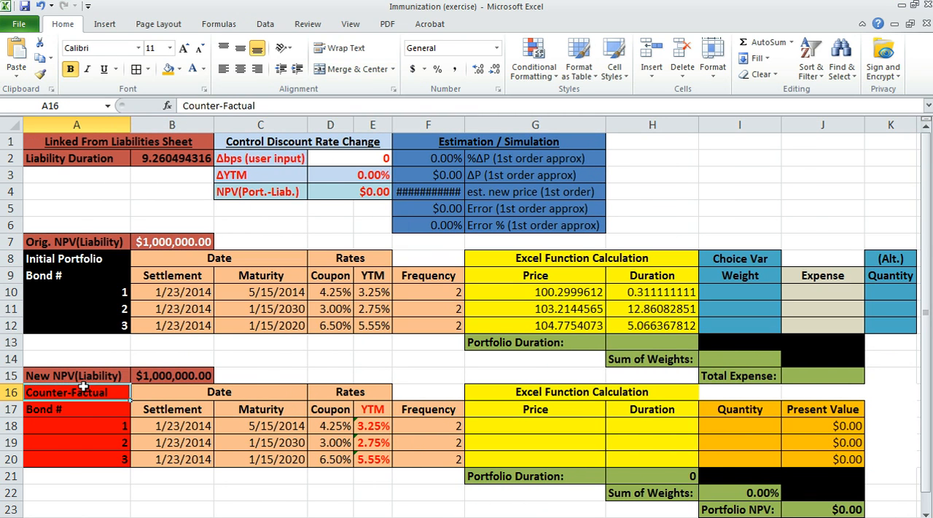
pyautogui.moveTo(344, 417)
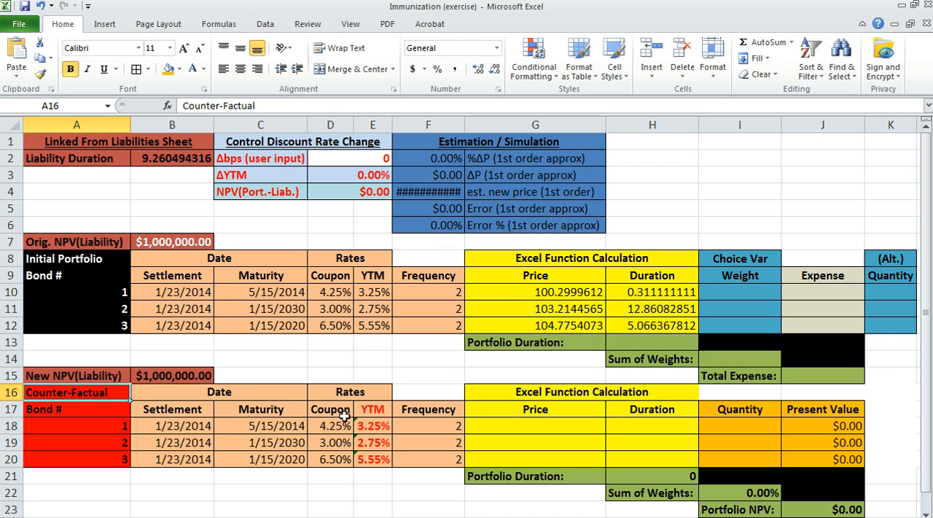
pyautogui.click(374, 425)
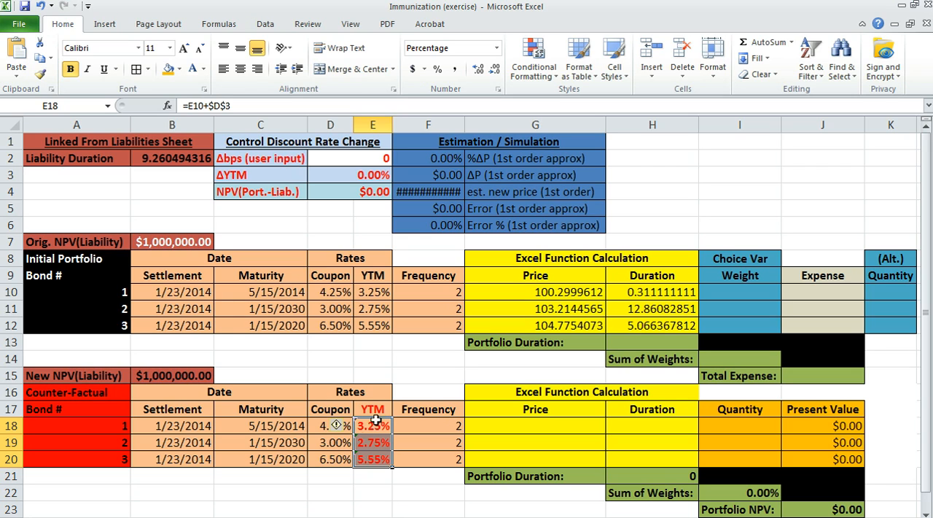
pyautogui.moveTo(357, 316)
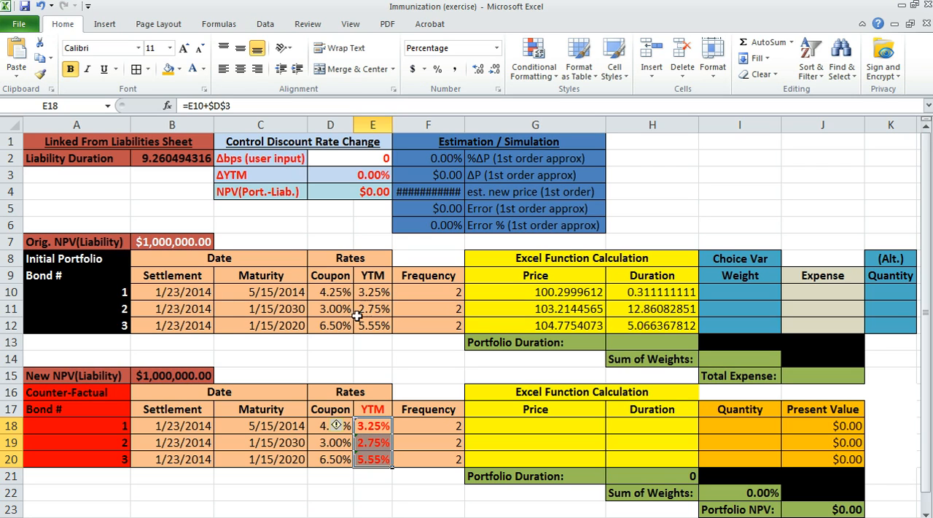
pyautogui.moveTo(356, 175)
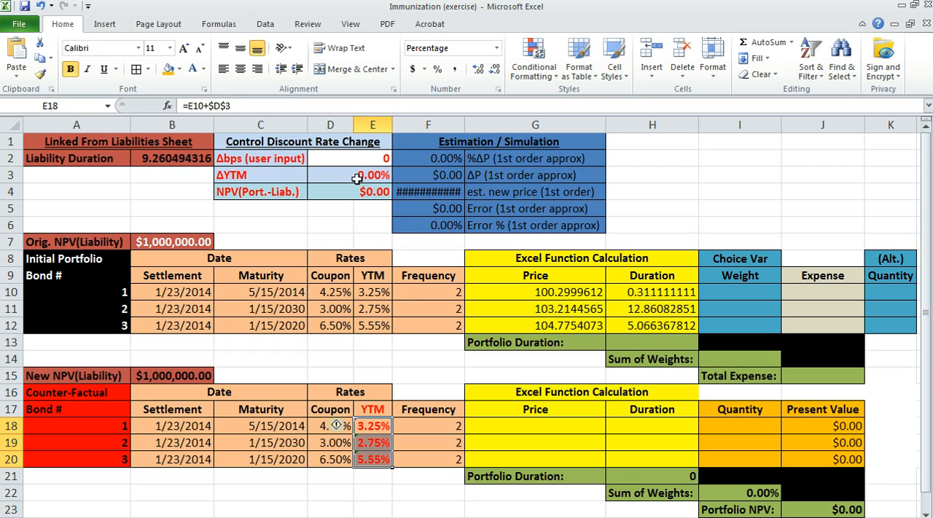
pyautogui.click(330, 158)
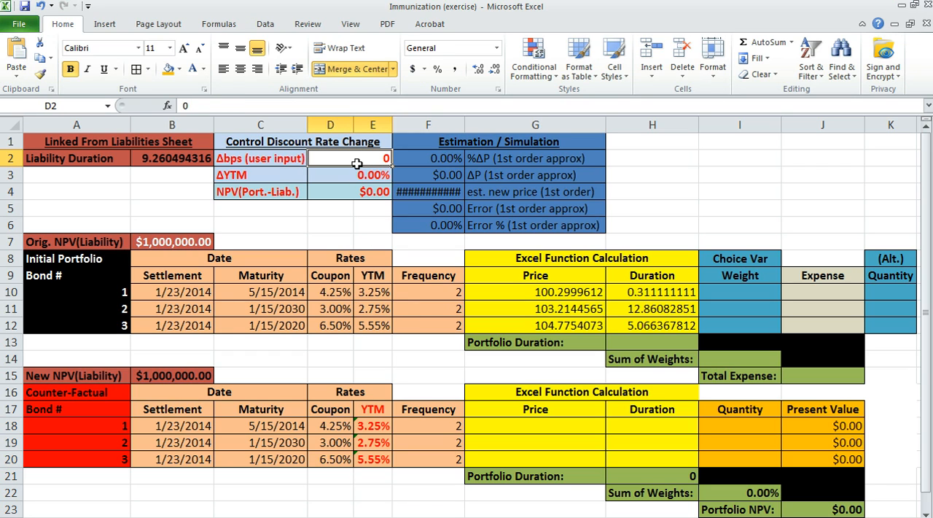
pyautogui.write('50')
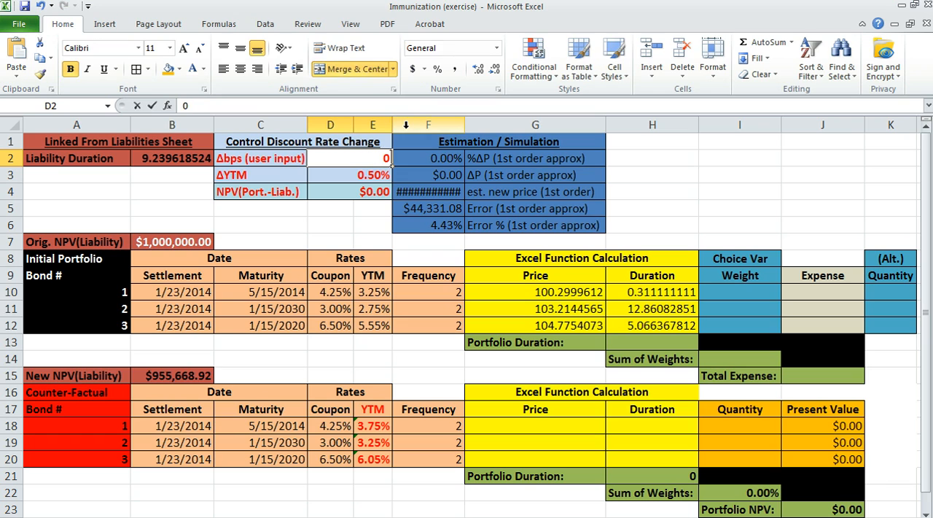
# Enter =PRICE(B18:B18,C18,D18,E18,100,F18) in G18 for counterfactual bond 1's price.
pyautogui.click(535, 426)
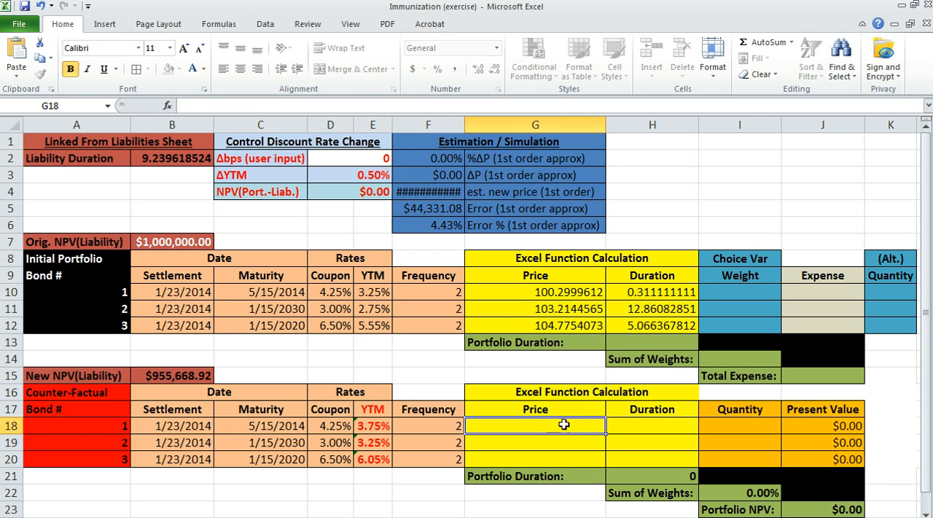
pyautogui.write('=price(B18:B18')
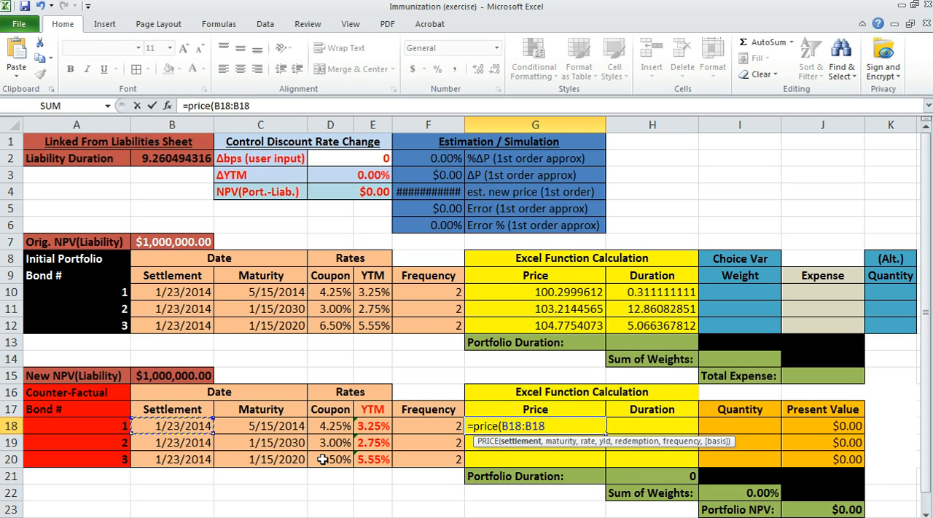
pyautogui.write(',')
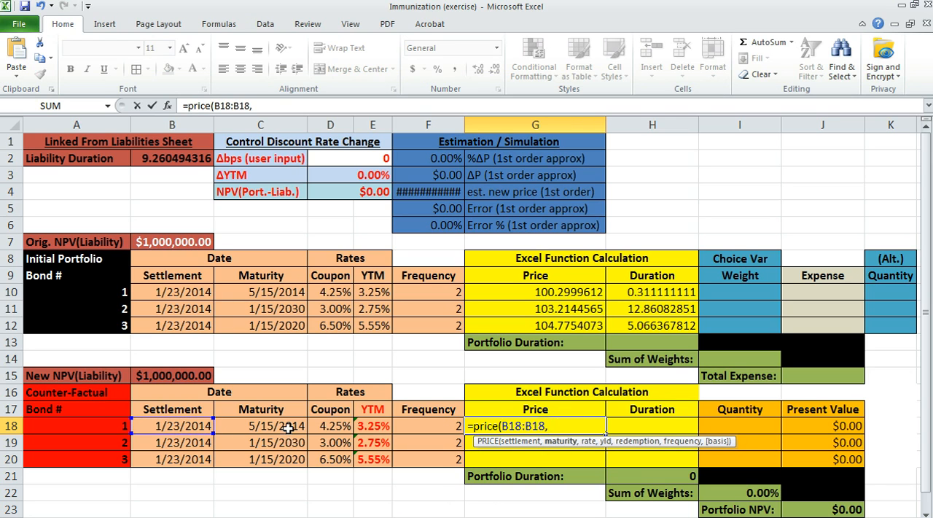
pyautogui.write(',C18,D18,E18,')
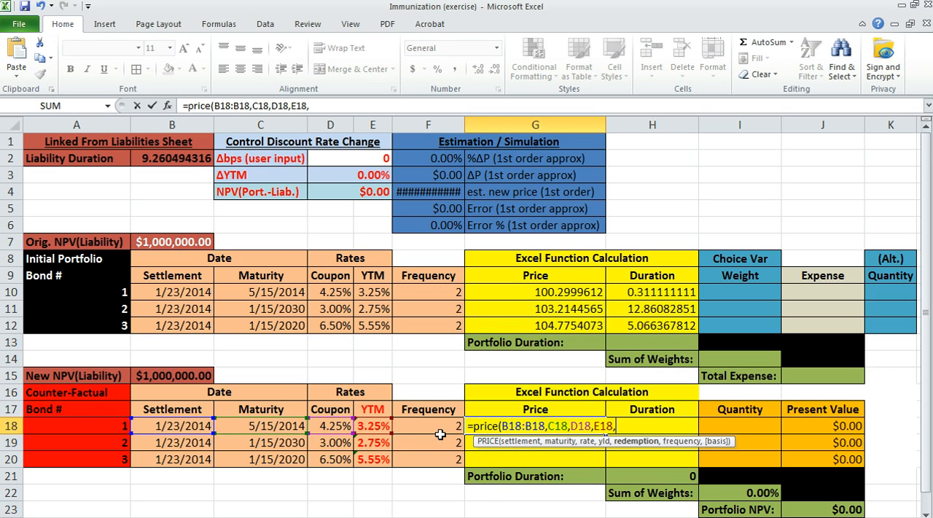
pyautogui.write('100,')
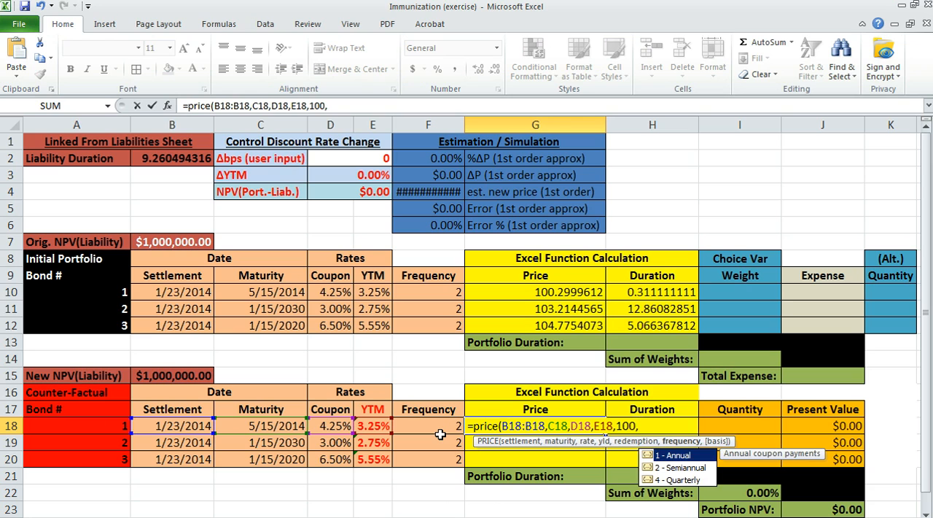
pyautogui.click(448, 426)
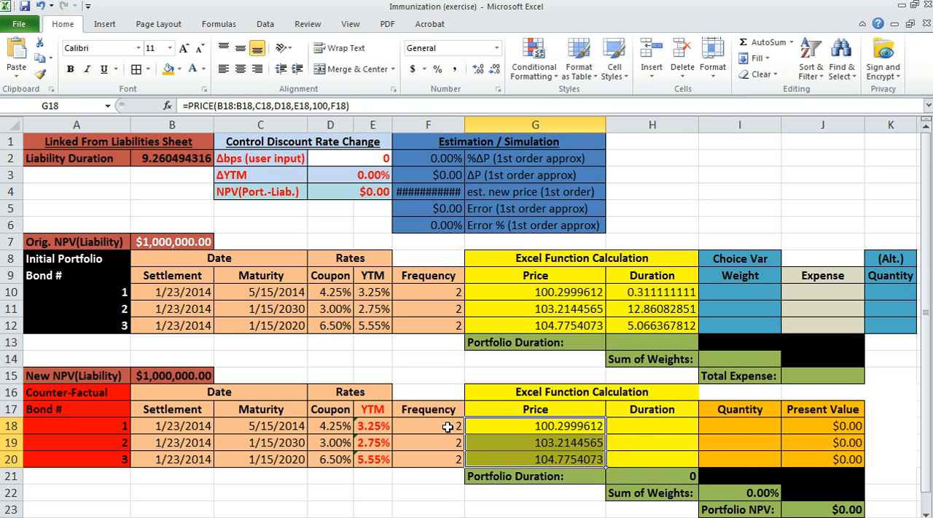
# Enter =DURATION(B18,C18,D18,E18,F18) in H18 and fill prices and durations down to row 20.
pyautogui.write('=duration(')
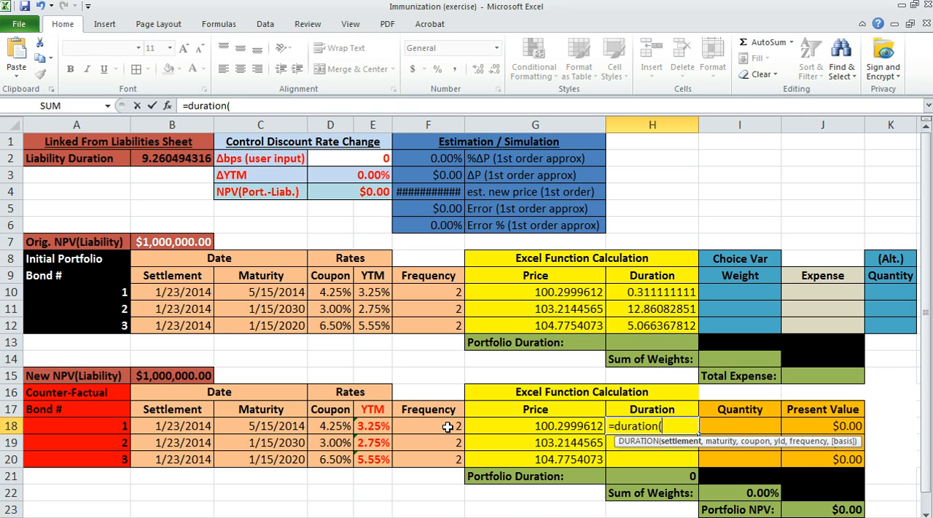
pyautogui.click(172, 426)
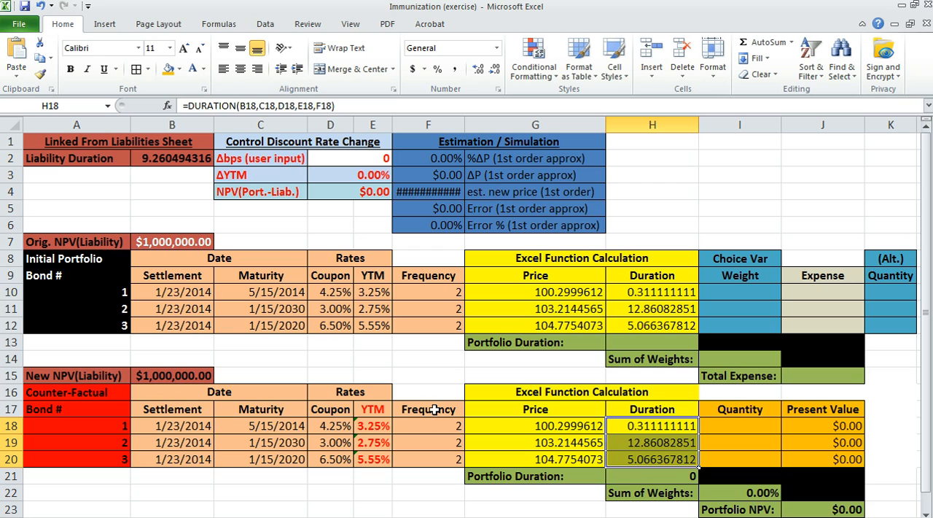
pyautogui.moveTo(625, 475)
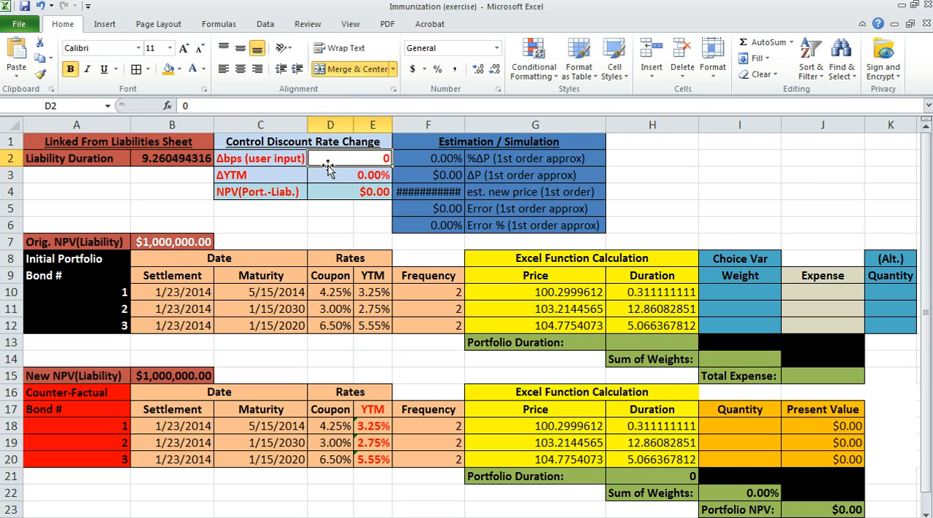
# Set the shift to 50 bp and check the counterfactual PRICE formulas in G18 and G19.
pyautogui.write('50')
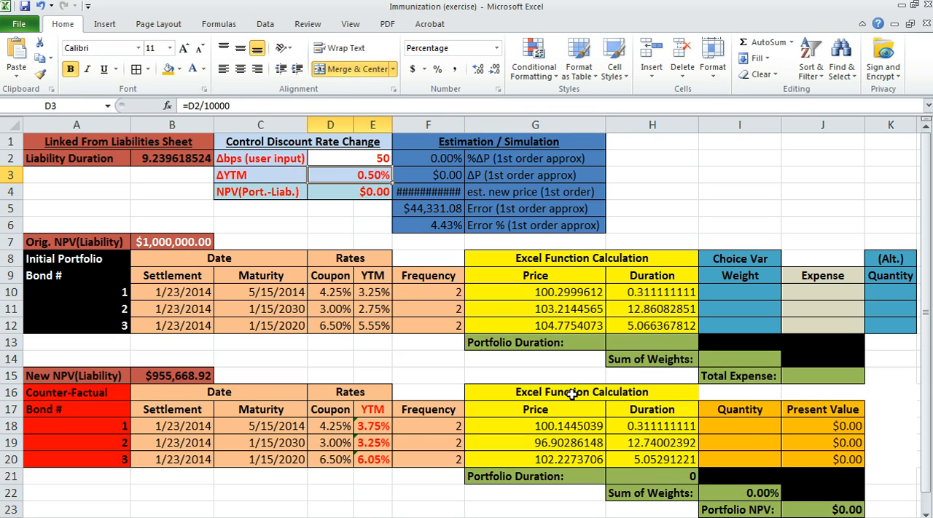
pyautogui.click(535, 426)
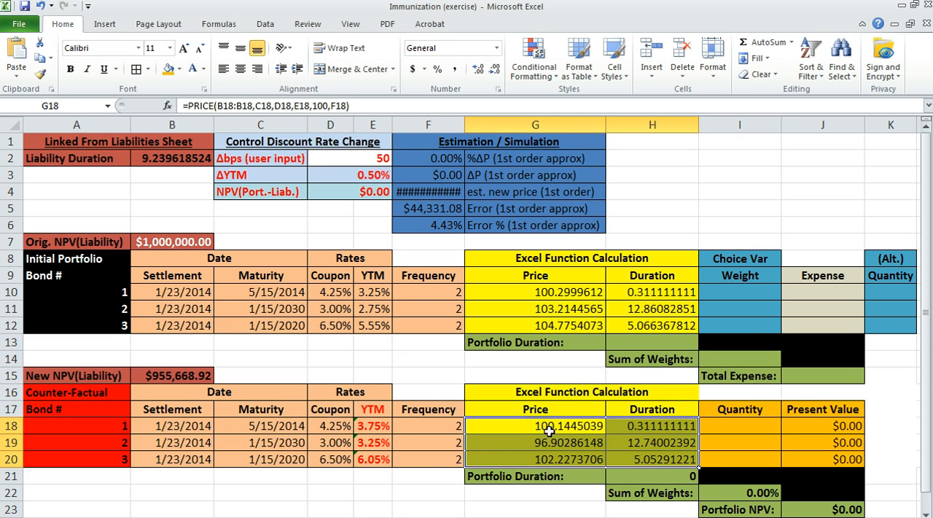
pyautogui.moveTo(537, 284)
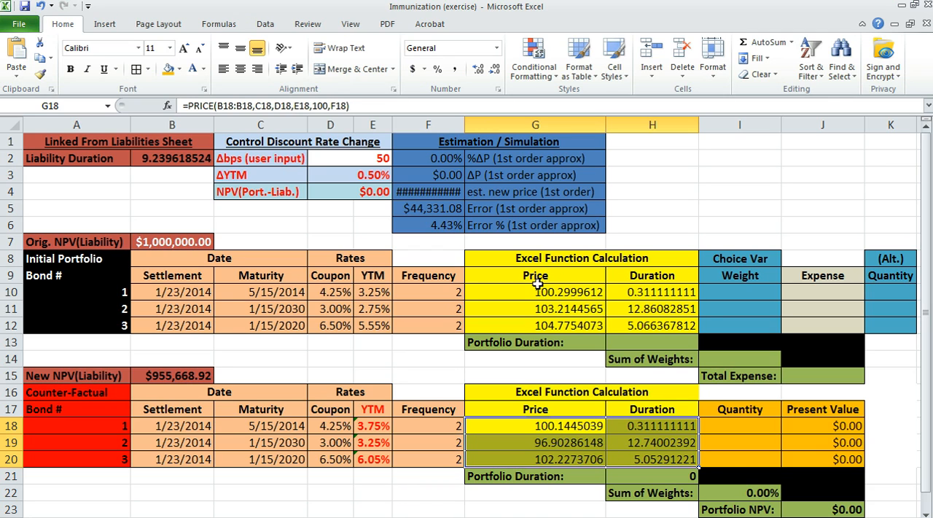
pyautogui.click(536, 443)
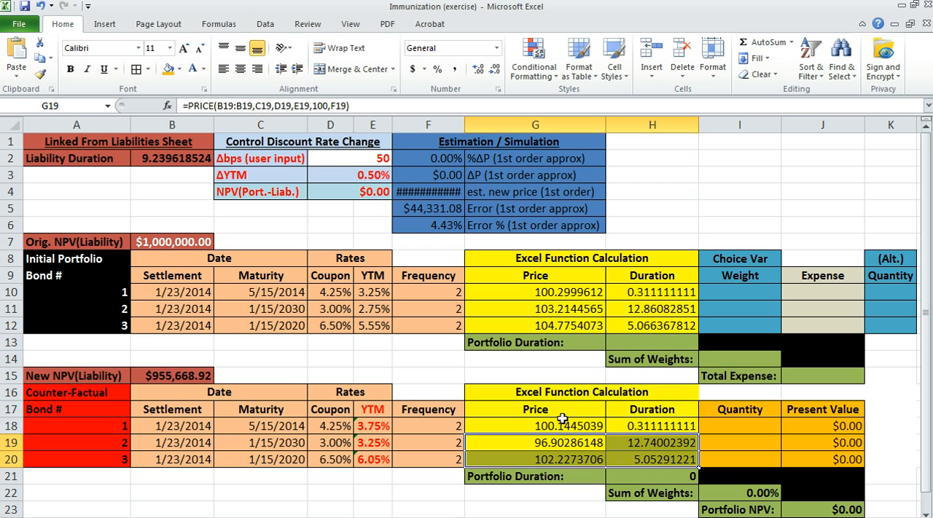
# Reset the basis-point shift to 0 so New NPV(Liability) returns to $1,000,000.00.
pyautogui.click(350, 157)
pyautogui.write('0')
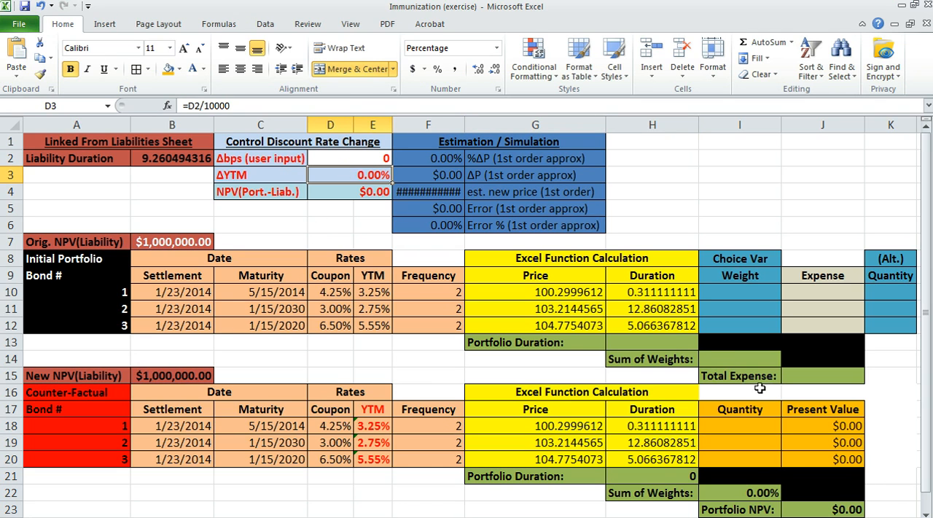
pyautogui.moveTo(761, 256)
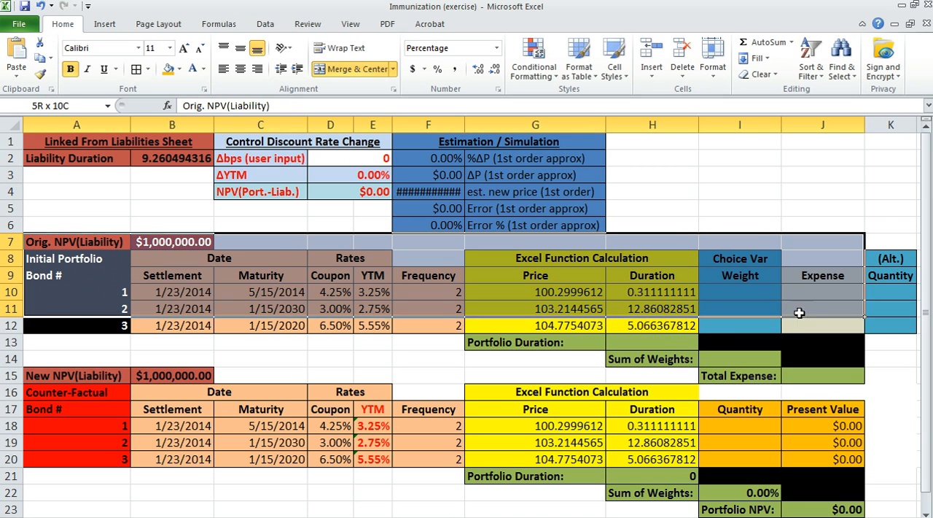
pyautogui.click(739, 291)
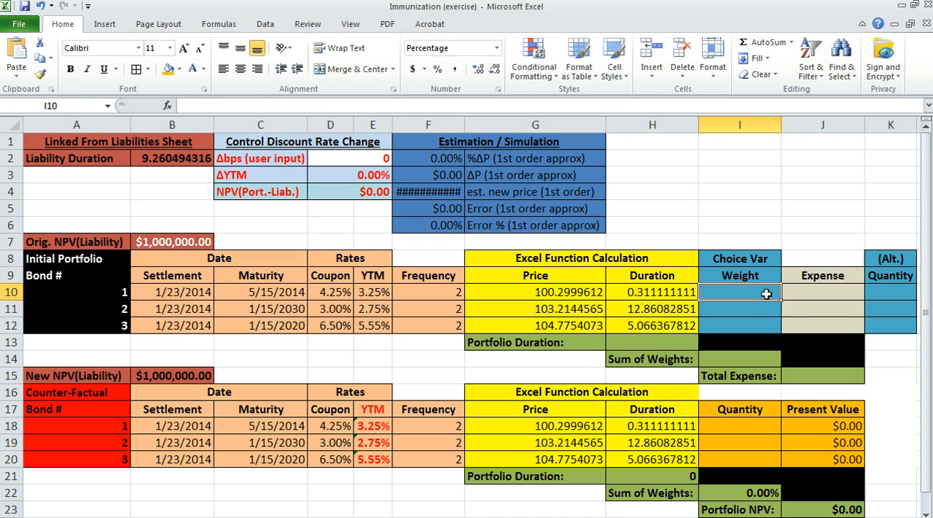
pyautogui.click(650, 341)
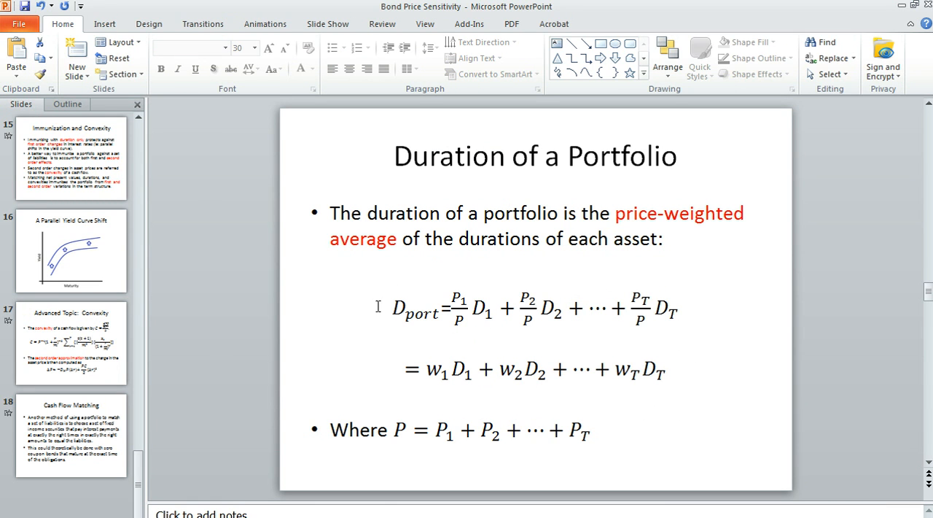
pyautogui.moveTo(531, 385)
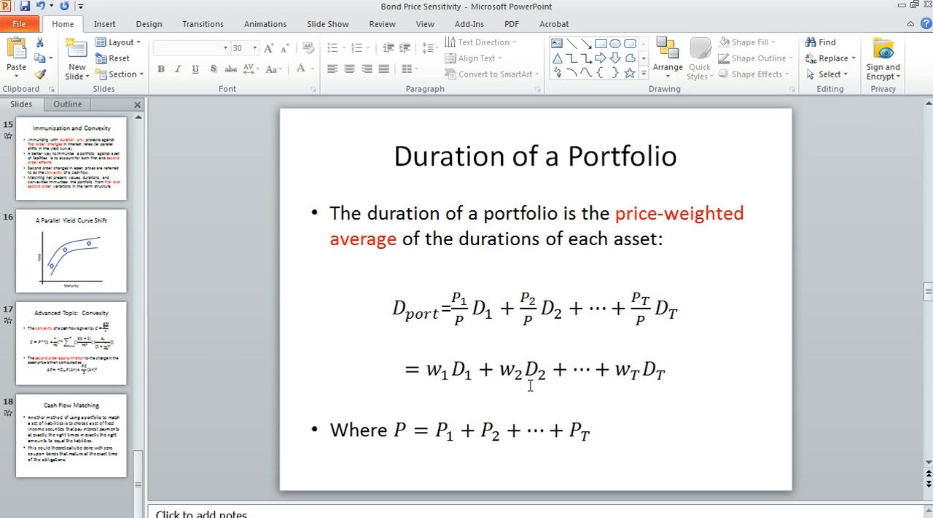
pyautogui.moveTo(720, 158)
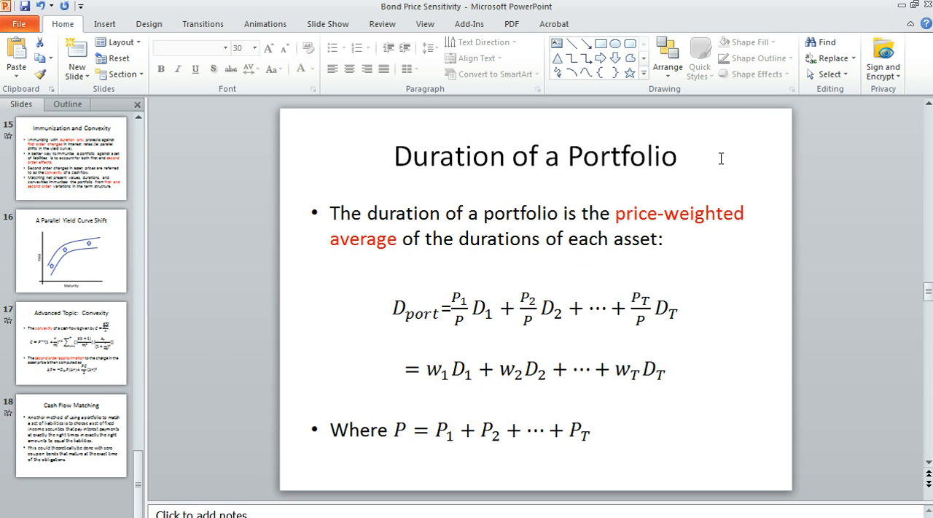
pyautogui.moveTo(523, 365)
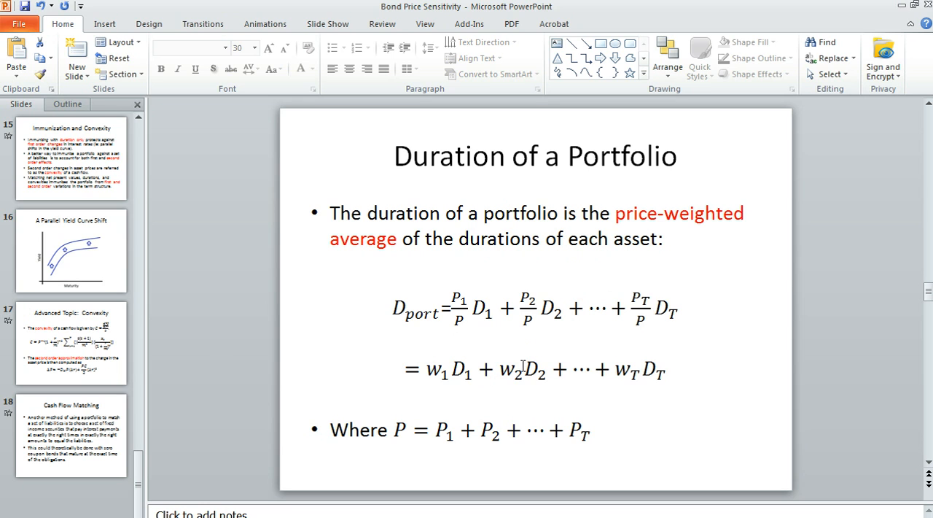
pyautogui.moveTo(901, 8)
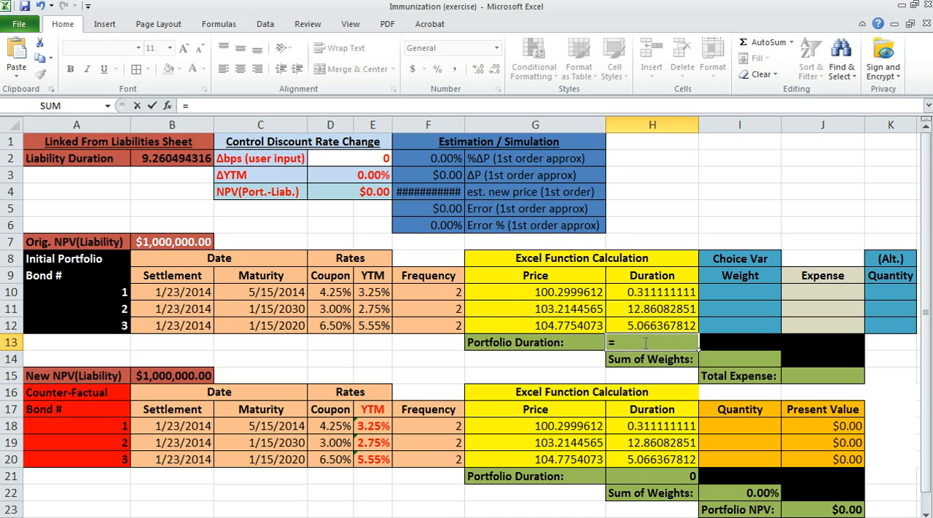
# Enter SUMPRODUCT for Portfolio Duration in H13 and SUM formulas for Sum of Weights and Total Expense.
pyautogui.write('sumproduc')
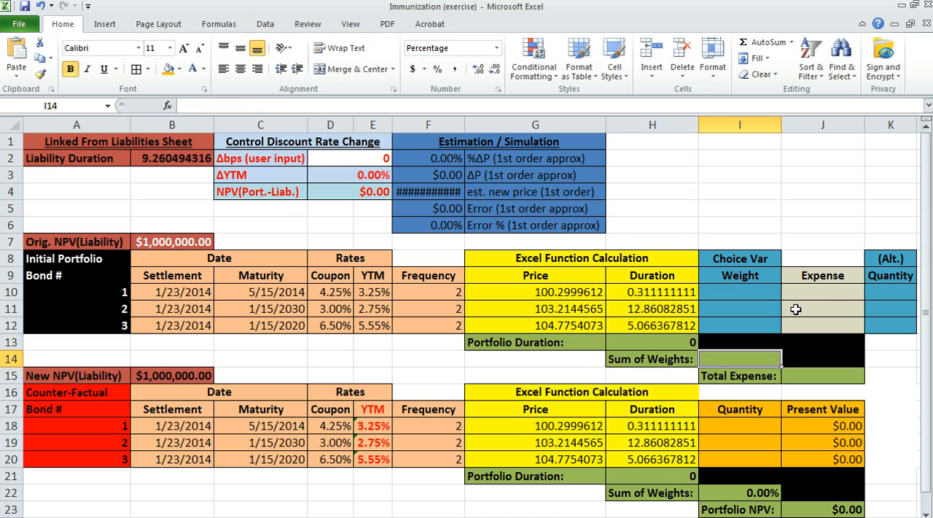
pyautogui.write('=su')
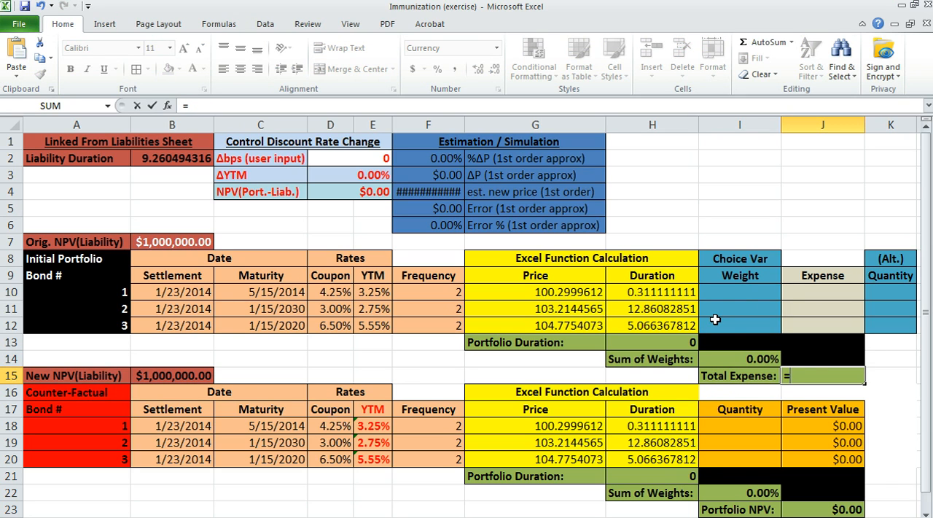
pyautogui.write('sum(')
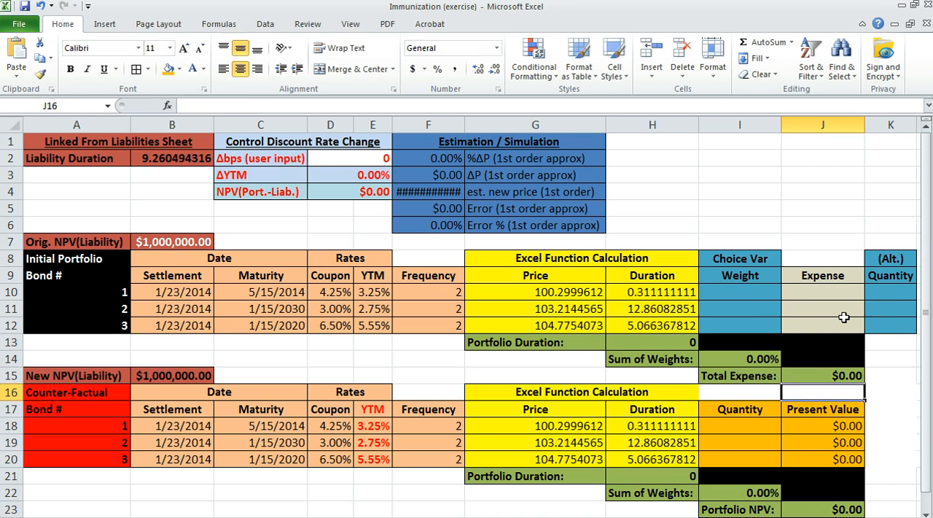
pyautogui.click(740, 292)
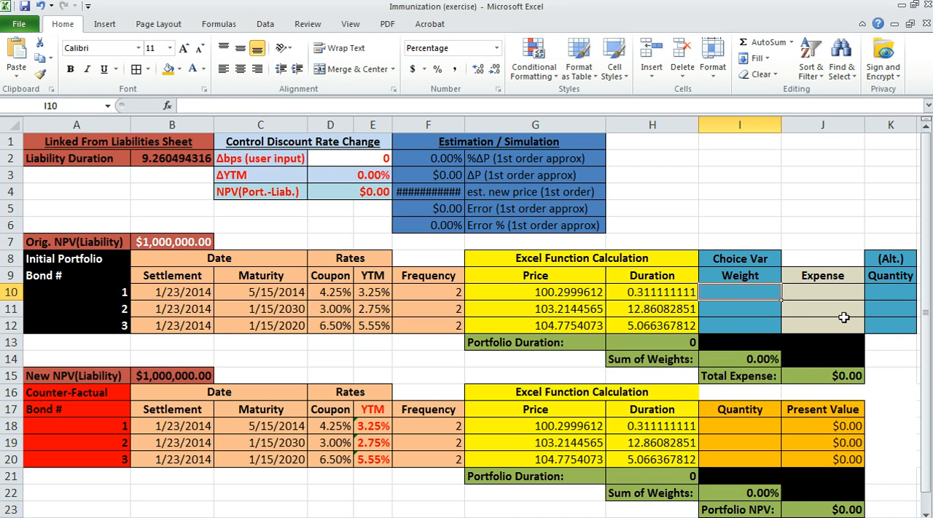
pyautogui.moveTo(844, 299)
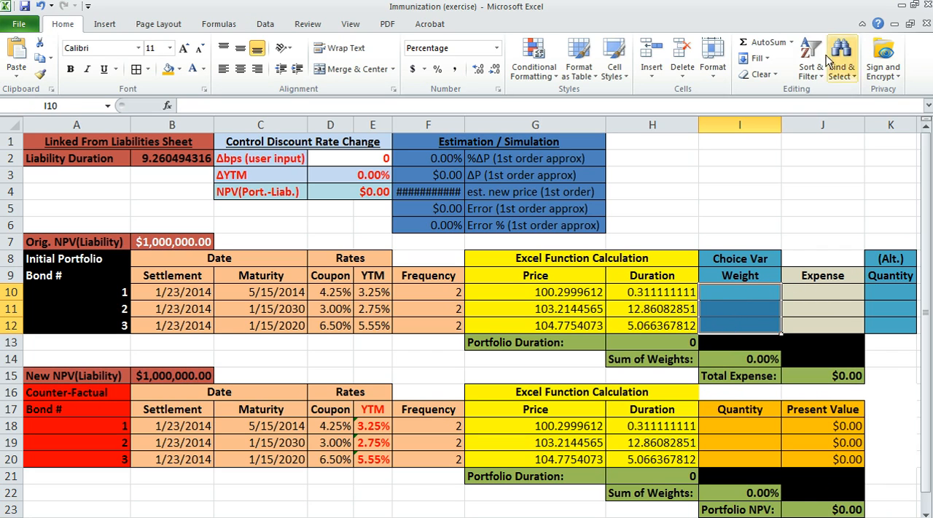
# Launch Solver from the Data ribbon's Analysis group.
pyautogui.click(265, 23)
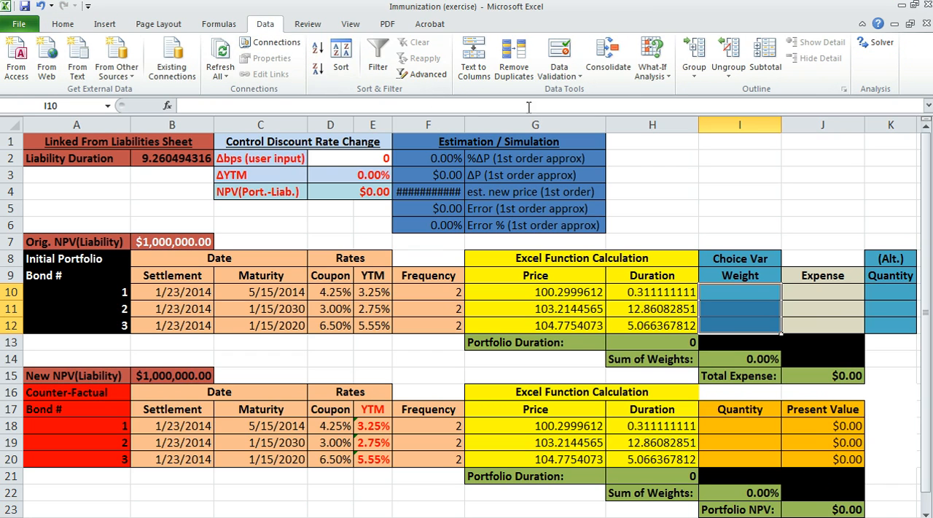
pyautogui.moveTo(875, 43)
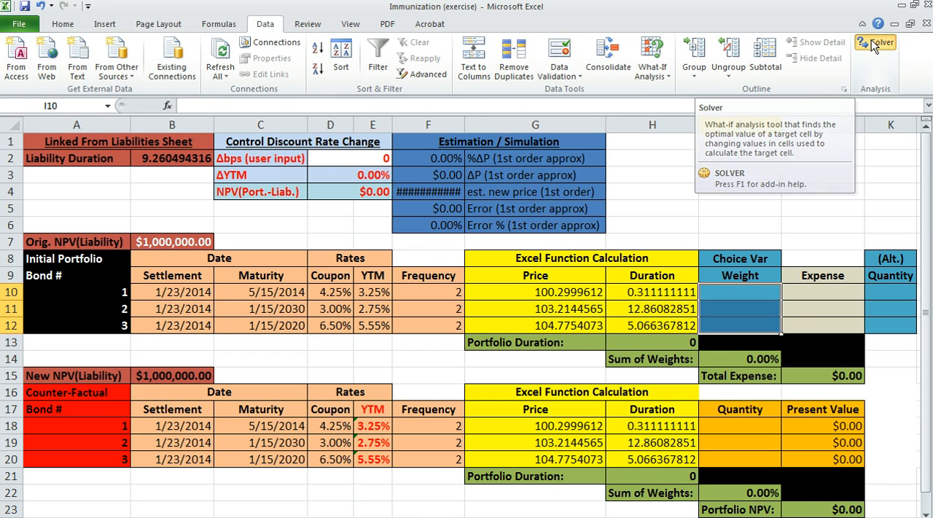
pyautogui.click(875, 42)
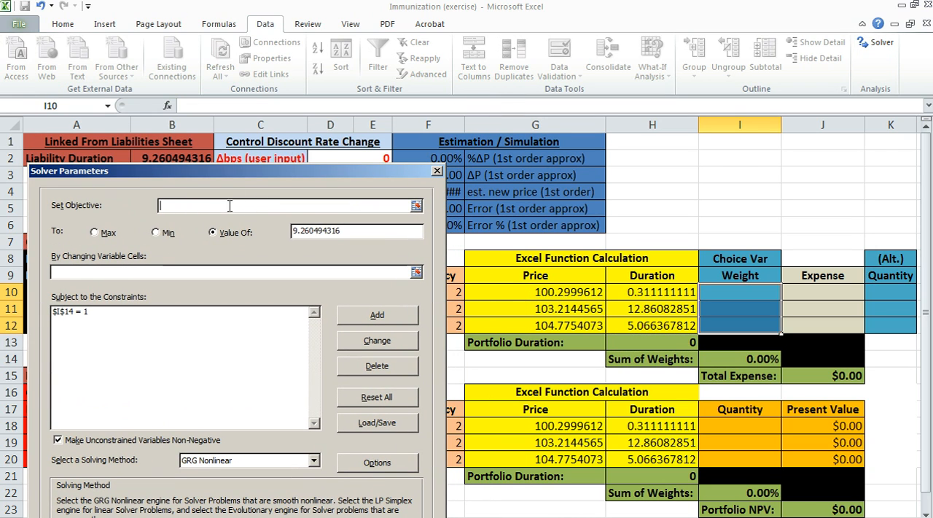
# Solve for weights I10:I12 making H13 equal the liability duration with I14=1, giving 10.29%, 60.09%, 29.62%.
pyautogui.click(628, 341)
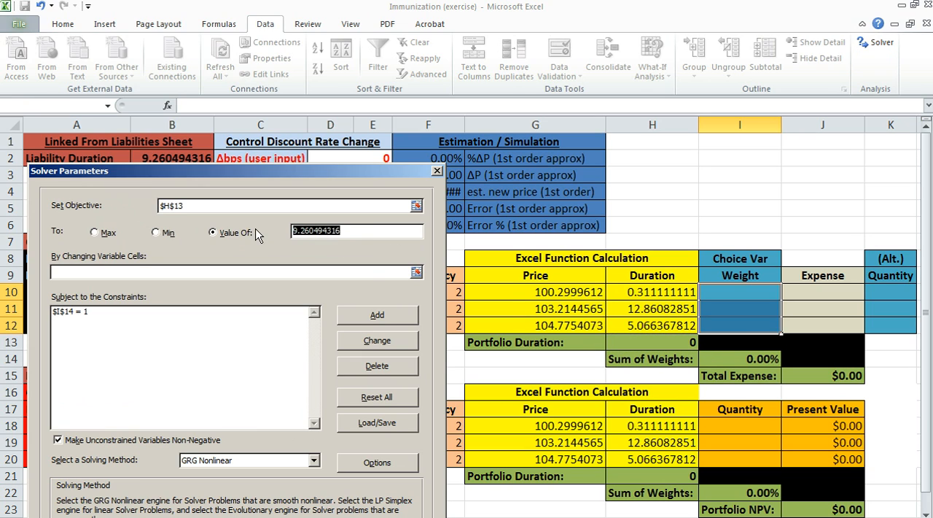
pyautogui.click(334, 230)
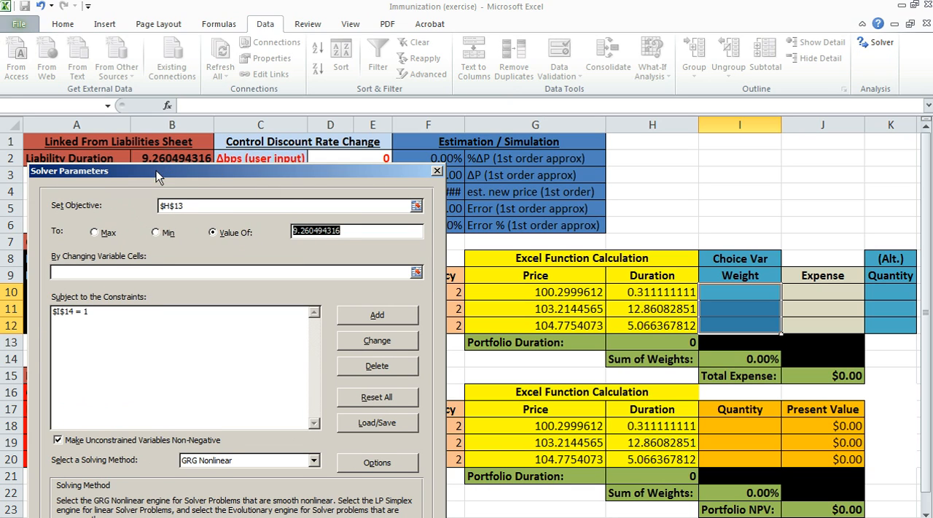
pyautogui.moveTo(159, 171); pyautogui.dragTo(146, 175)
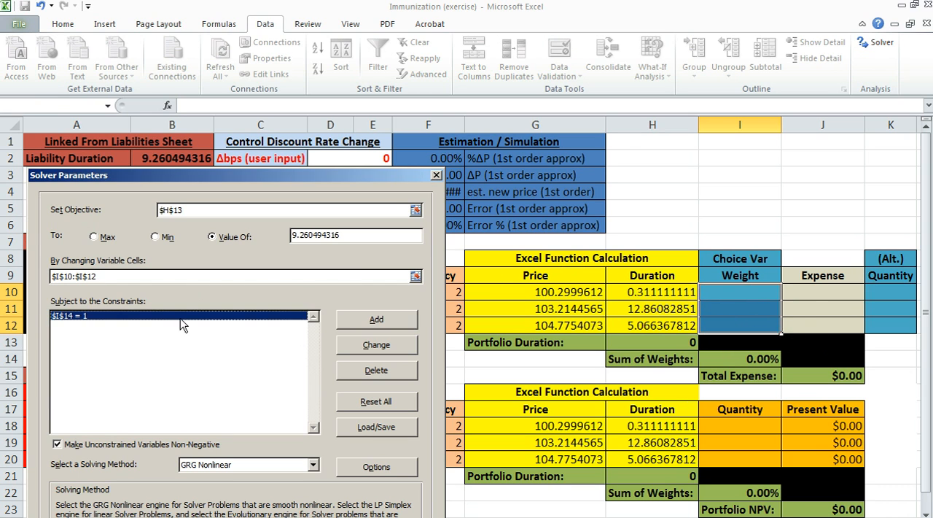
pyautogui.moveTo(57, 325)
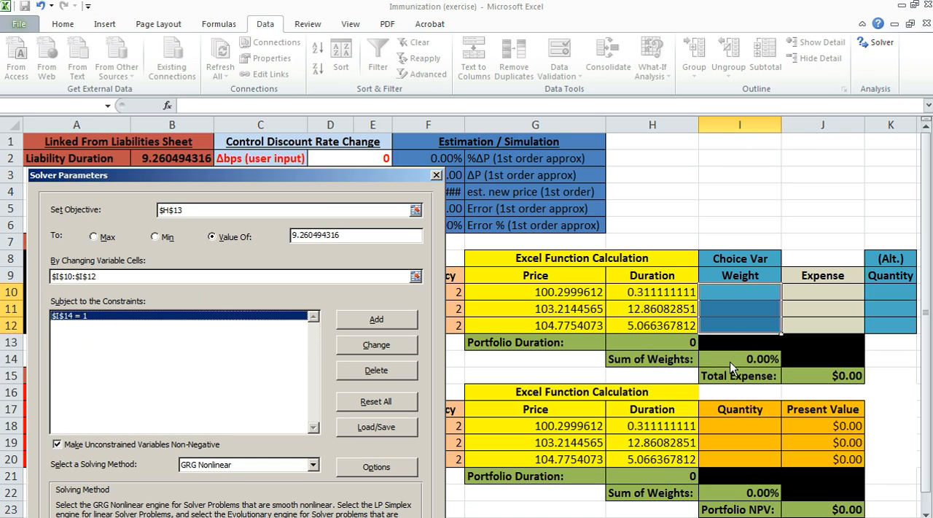
pyautogui.moveTo(482, 347)
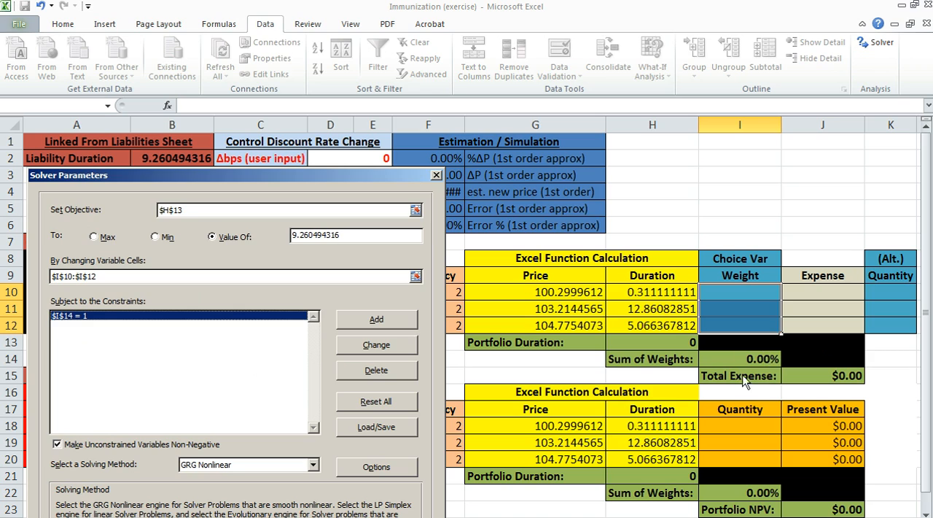
pyautogui.moveTo(755, 359)
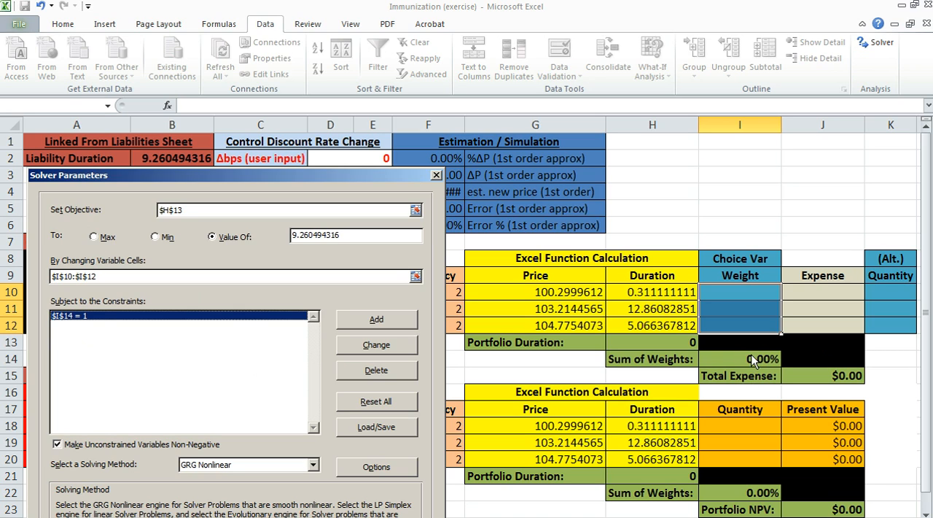
pyautogui.moveTo(174, 484)
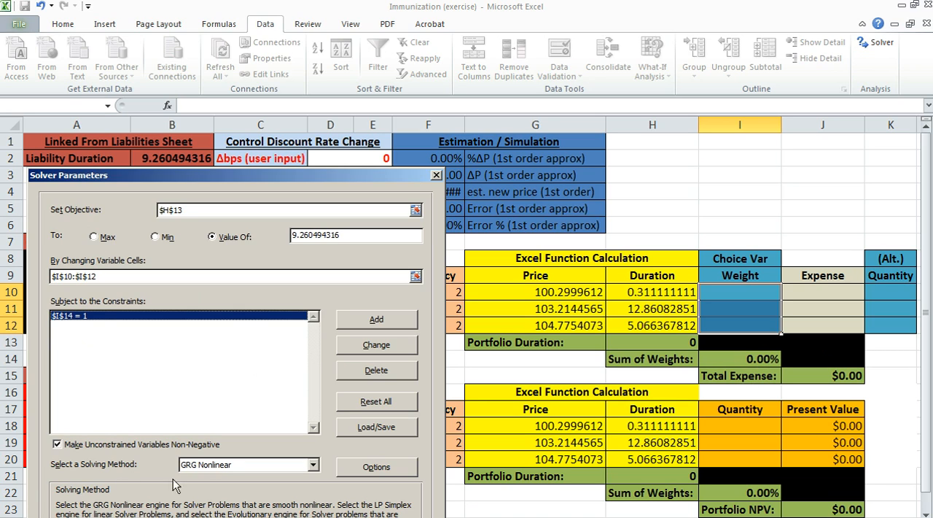
pyautogui.moveTo(236, 435)
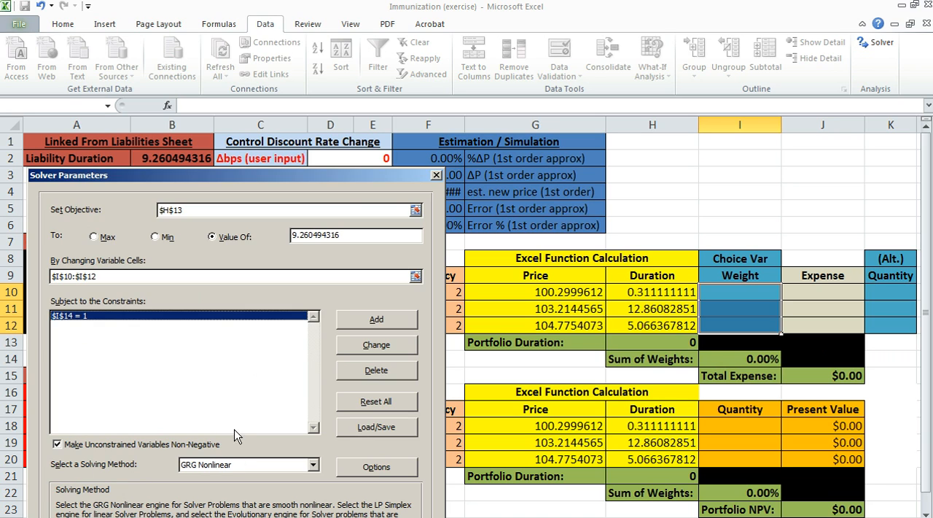
pyautogui.moveTo(102, 411)
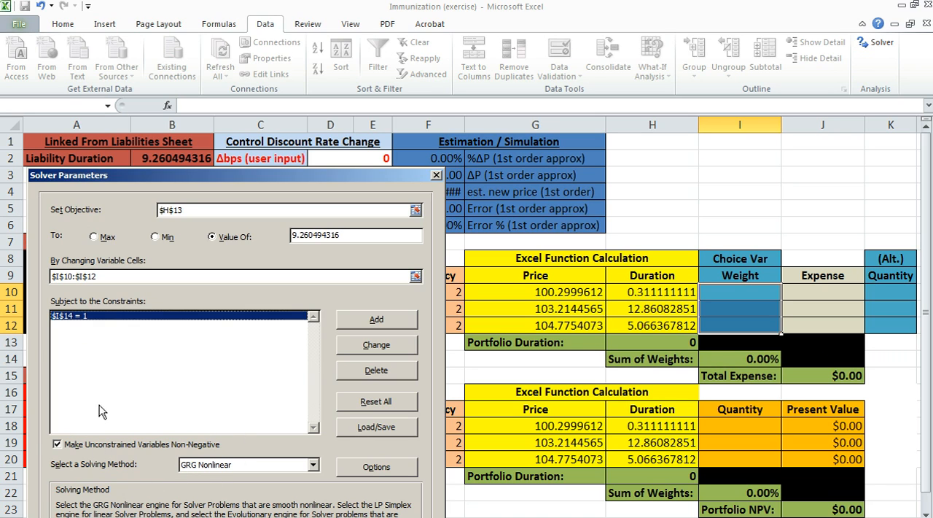
pyautogui.moveTo(321, 184)
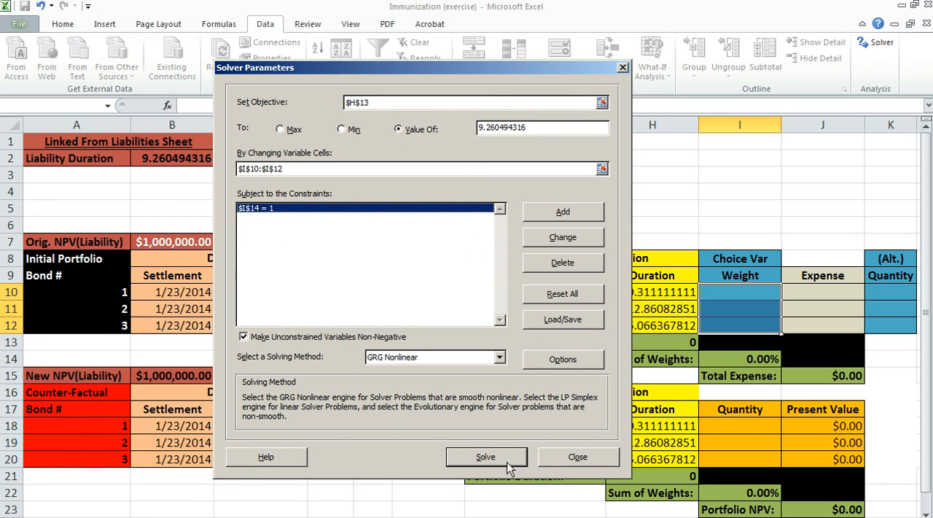
pyautogui.click(486, 456)
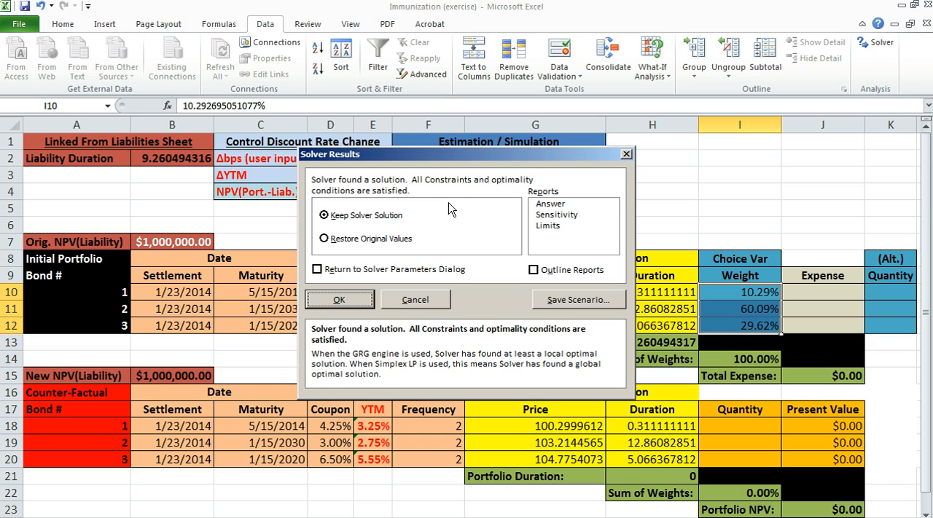
# Keep the Solver solution and verify Portfolio Duration 9.260494317 matches the liability duration.
pyautogui.click(338, 298)
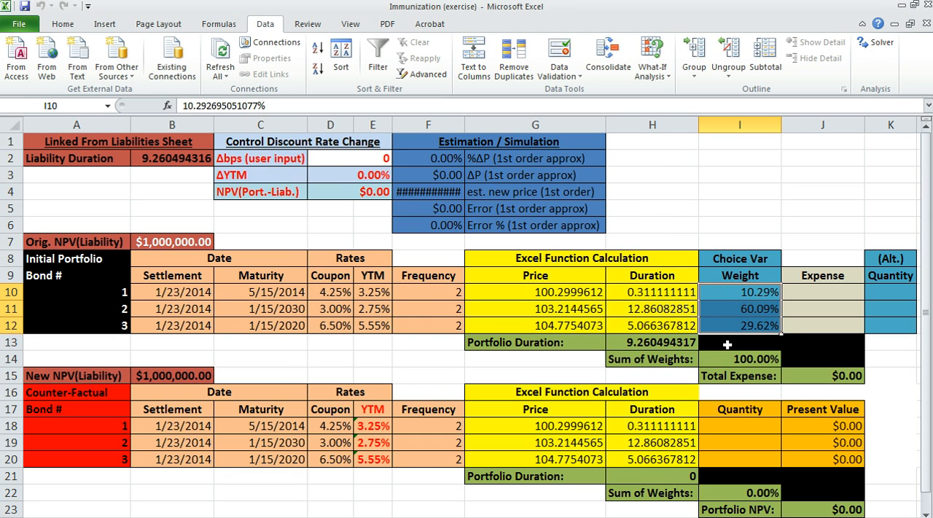
pyautogui.click(652, 342)
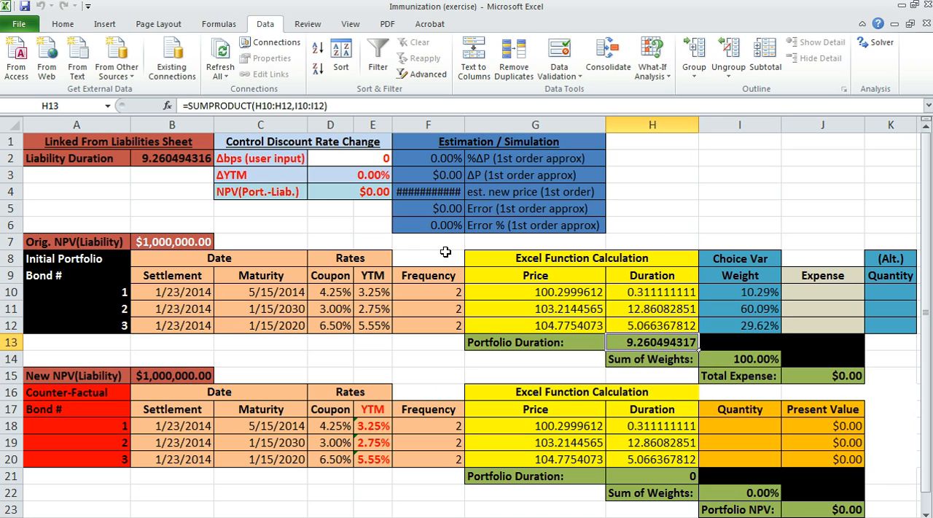
pyautogui.click(172, 158)
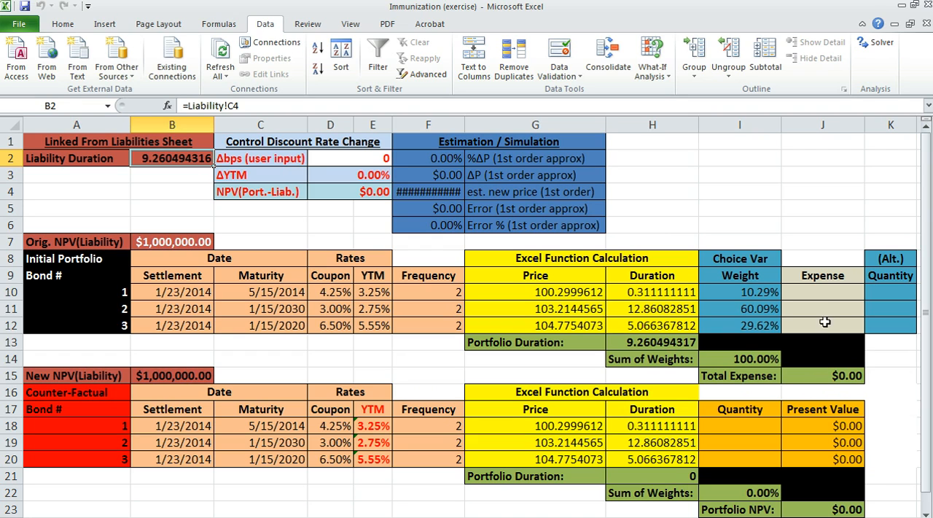
pyautogui.click(822, 292)
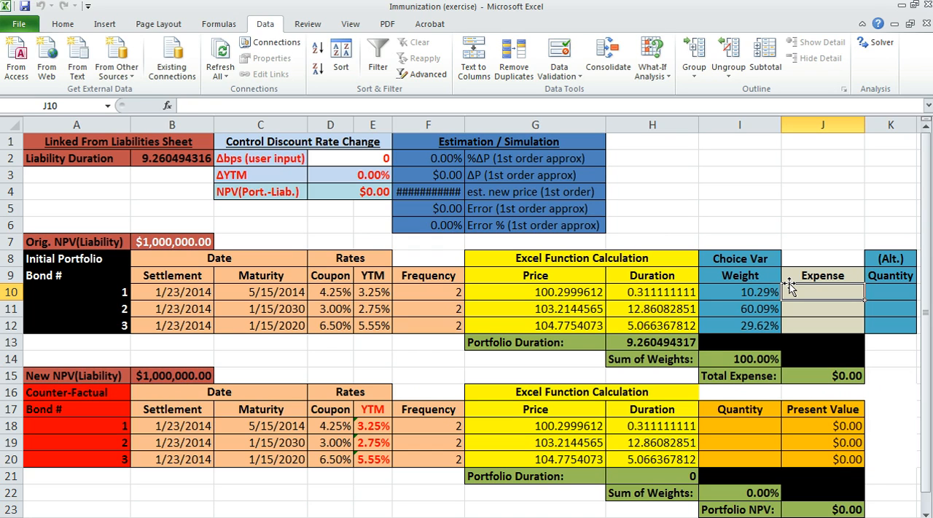
# Enter =I10*$B$7 in J10, fix the reference error, and fill expenses down to J12 totalling $1,000,000.01.
pyautogui.write('=I10')
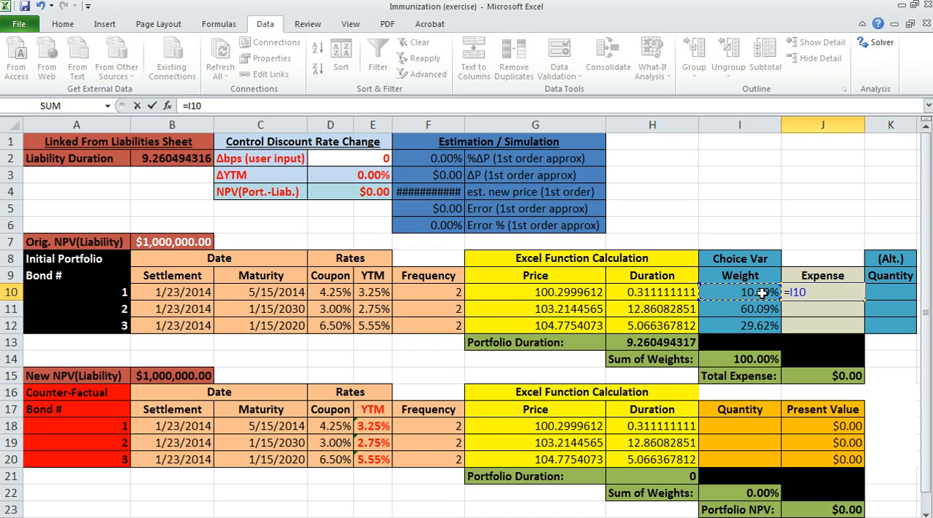
pyautogui.write('*')
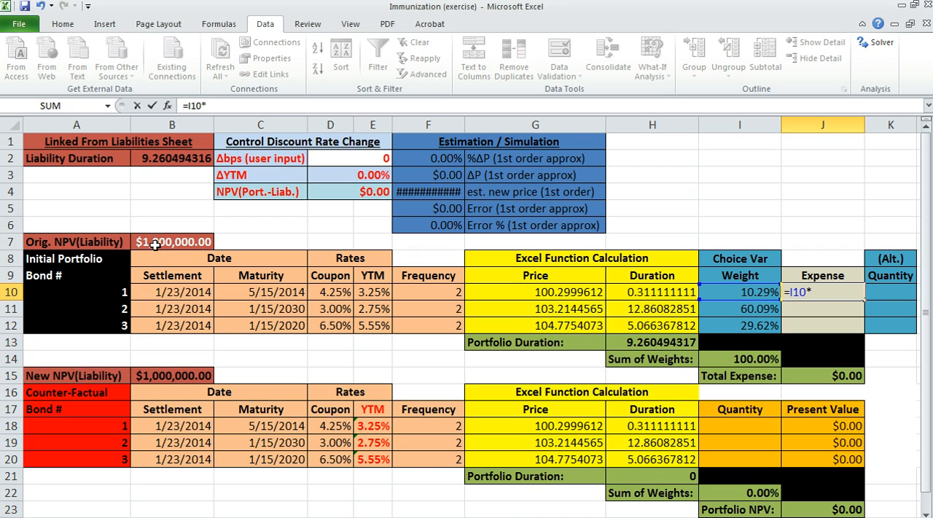
pyautogui.write('A7$')
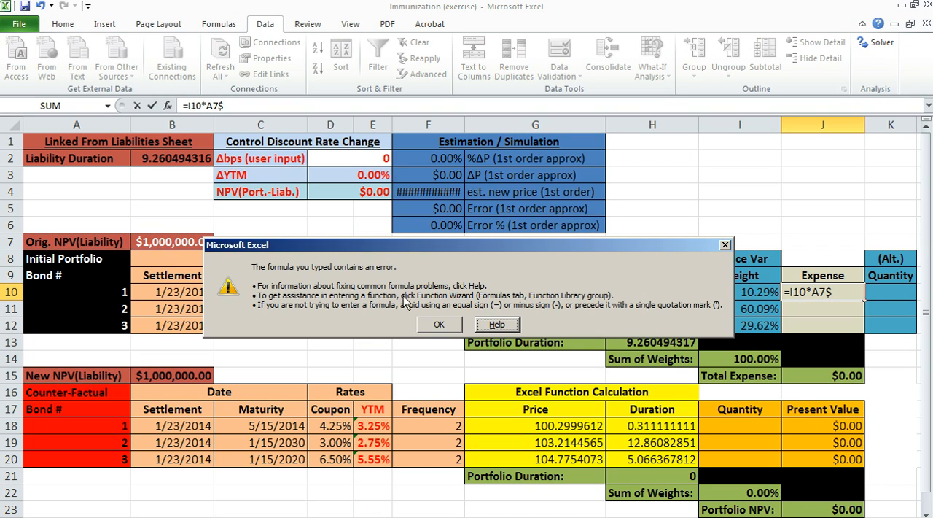
pyautogui.click(439, 324)
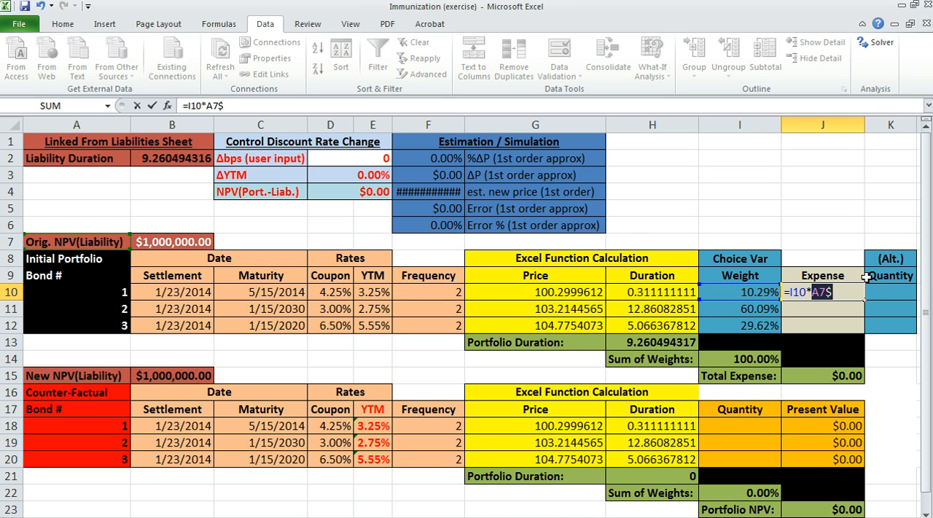
pyautogui.click(172, 242)
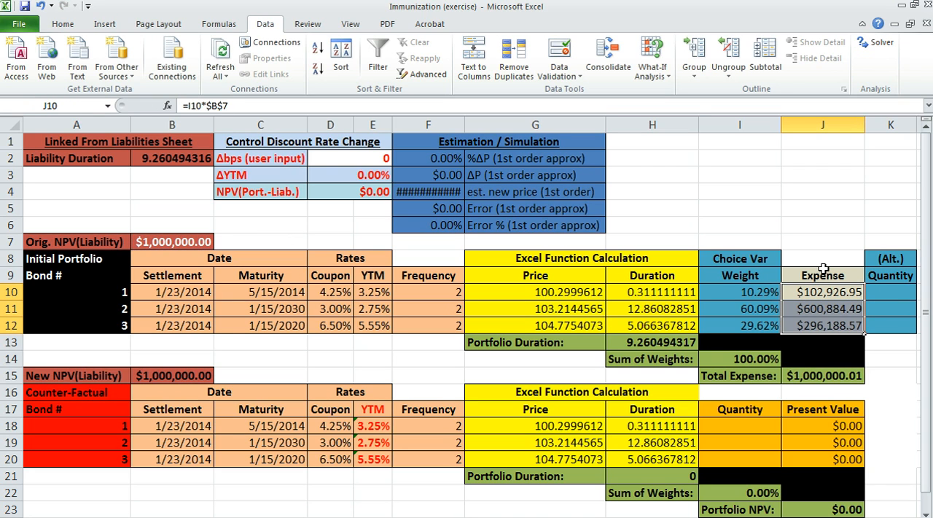
pyautogui.click(822, 376)
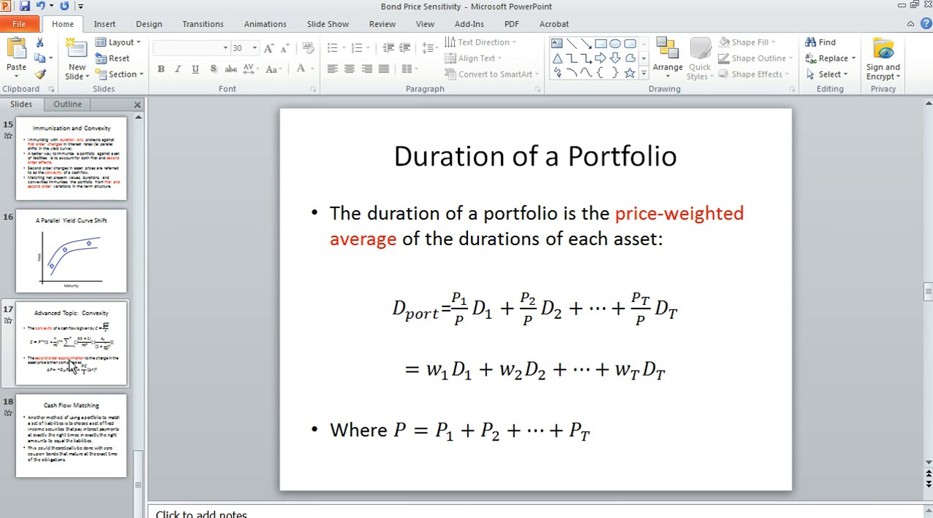
# Show slide 16 'A Parallel Yield Curve Shift' in PowerPoint.
pyautogui.click(70, 251)
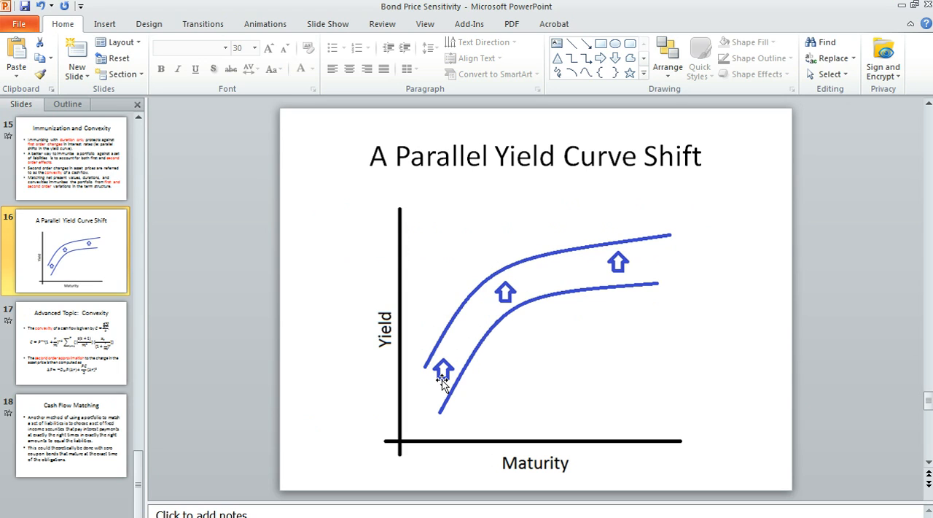
pyautogui.moveTo(445, 376)
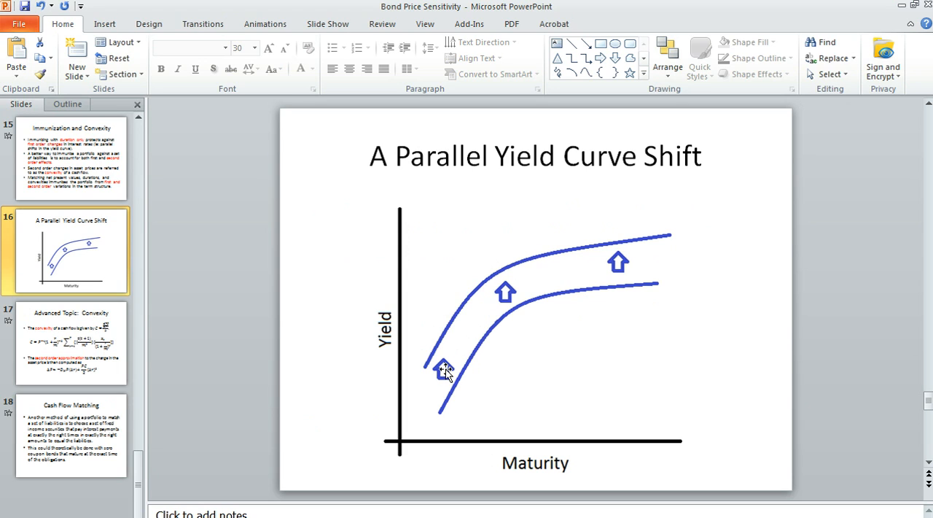
pyautogui.moveTo(459, 345)
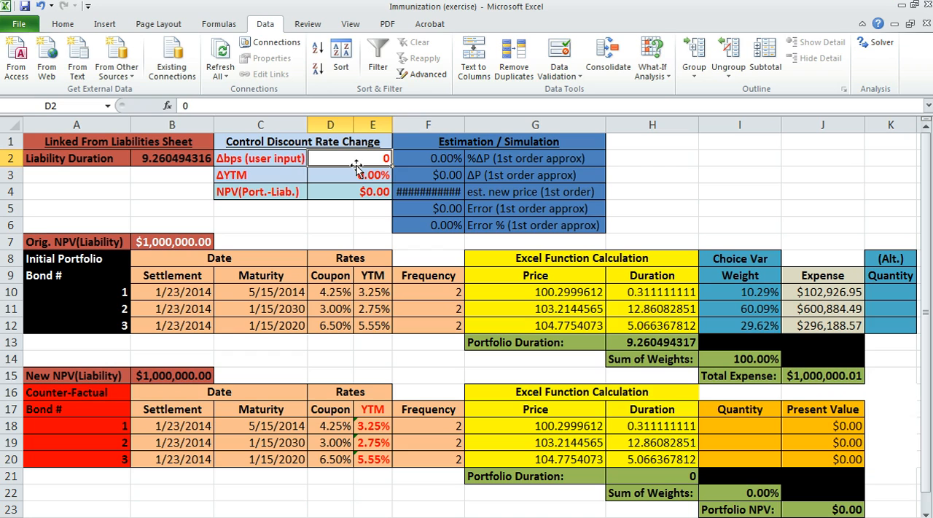
# Back in Excel, review the D2 basis-point input and the ΔYTM formula =D2/10000.
pyautogui.write('50')
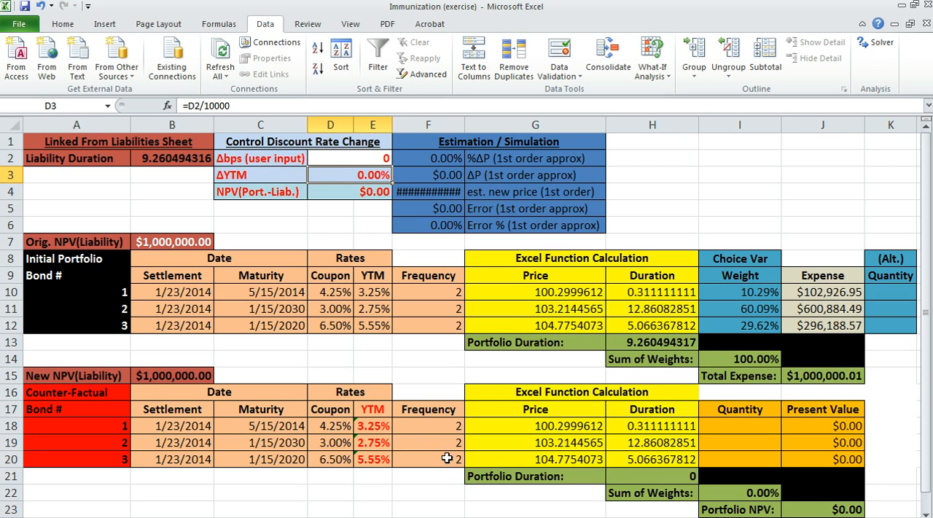
pyautogui.moveTo(382, 414)
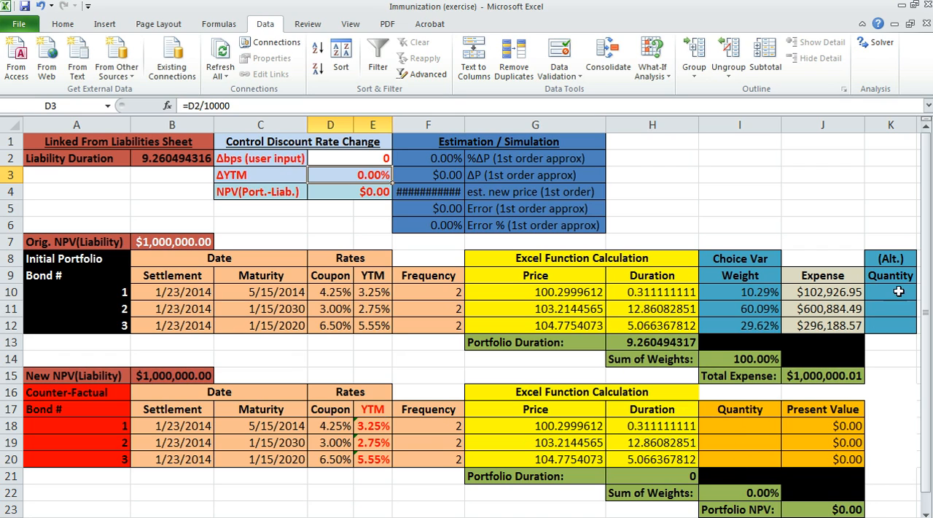
# Compute each bond's quantity as expense divided by price (=J10/G10) giving 1,026.19, 5,821.71 and 2,826.89.
pyautogui.moveTo(889, 292); pyautogui.dragTo(889, 325)
pyautogui.write('=J10')
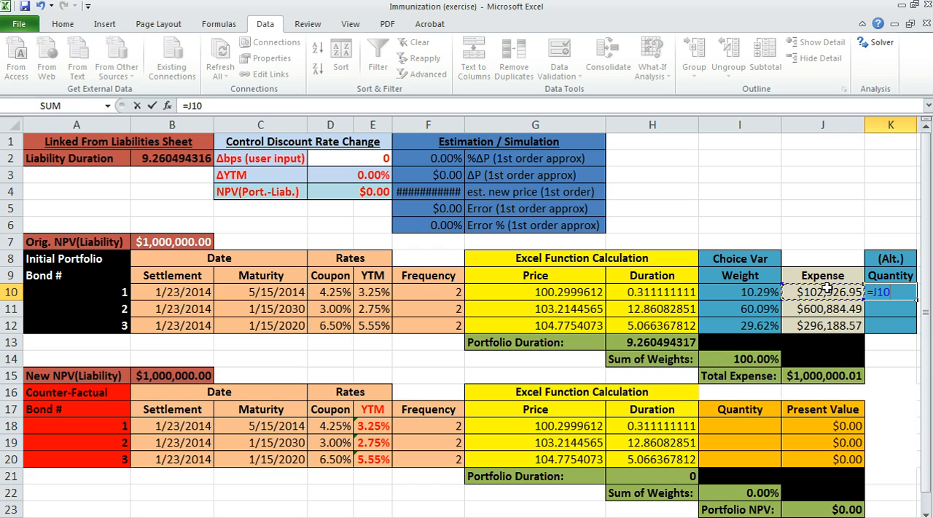
pyautogui.write('/G10')
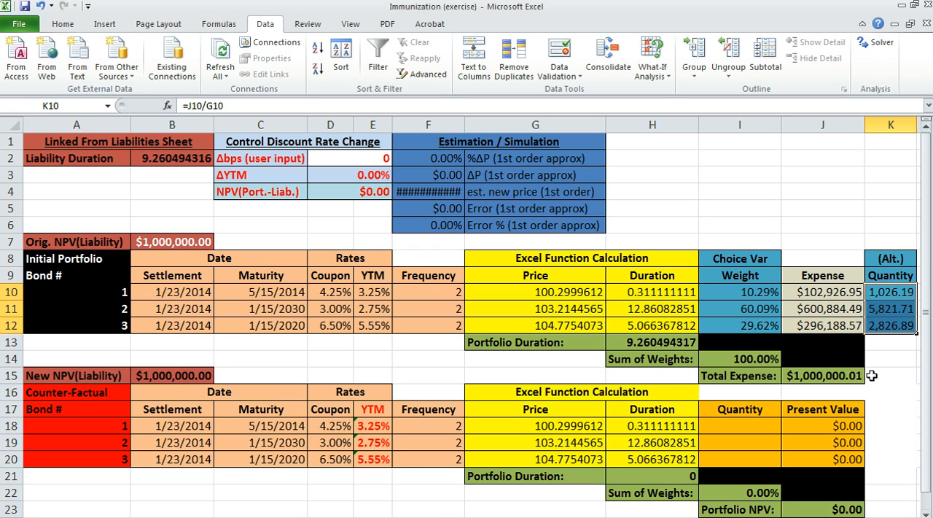
pyautogui.moveTo(916, 286)
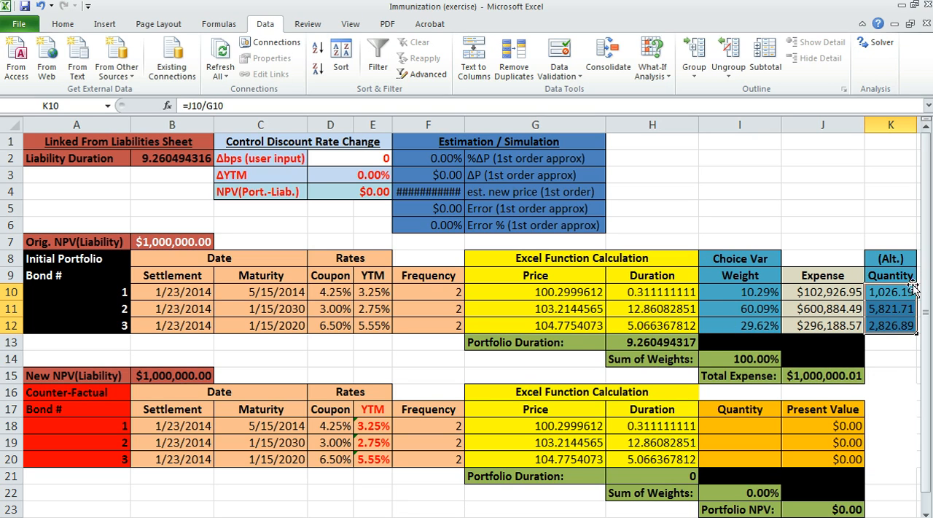
pyautogui.moveTo(889, 304)
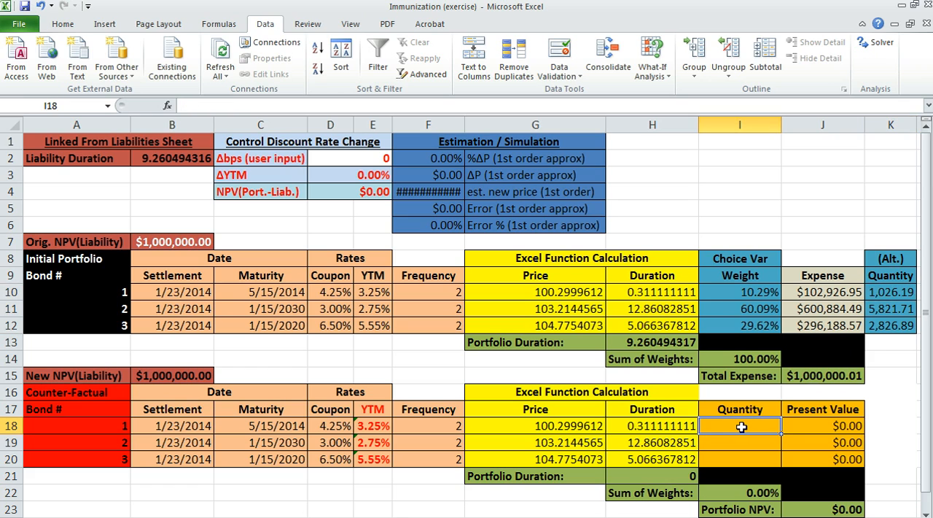
# Link the counterfactual Quantity cells to the original quantities with =K10 references.
pyautogui.write('=K10')
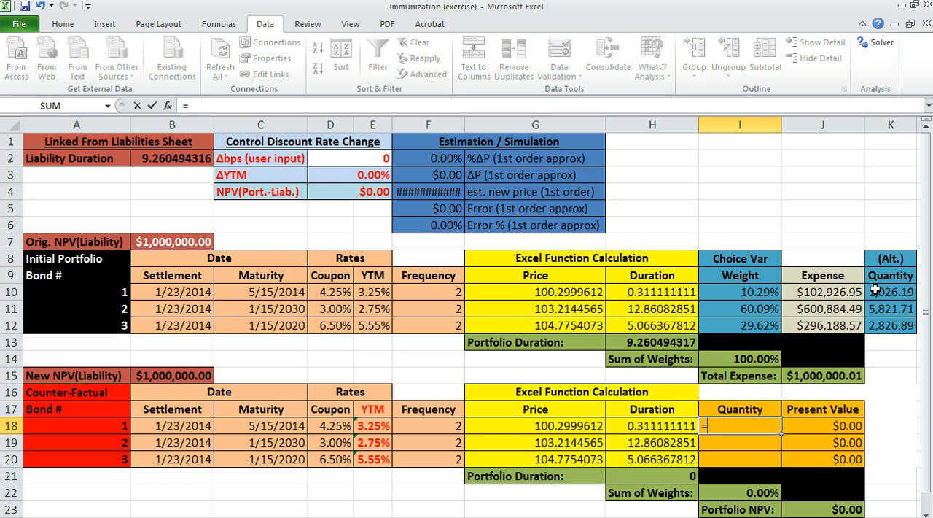
pyautogui.write('=K10')
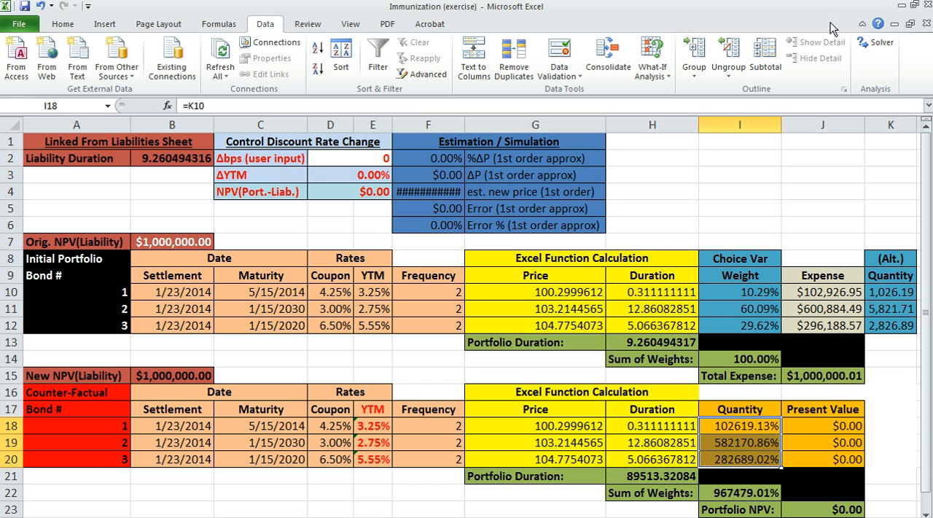
# Format the counterfactual quantities as Number with two decimals (1026.19, 5821.71, 2826.89).
pyautogui.click(62, 23)
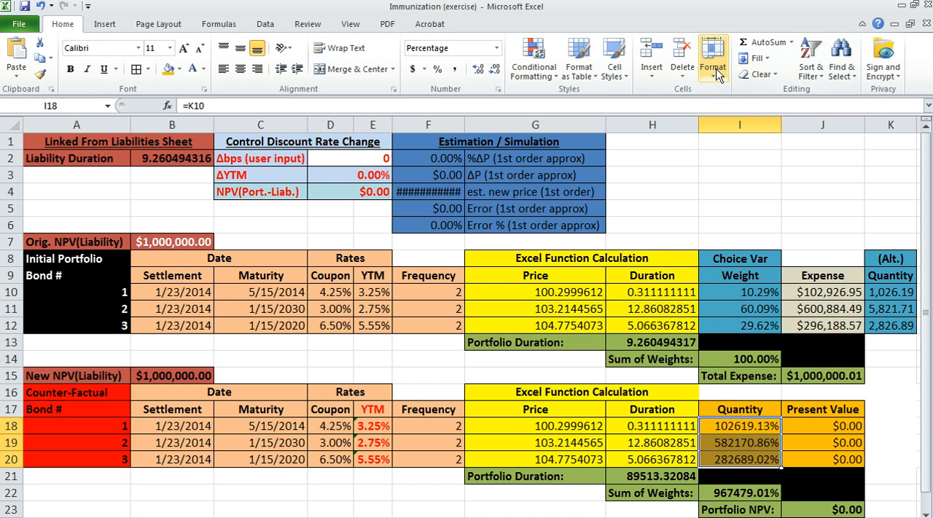
pyautogui.click(711, 57)
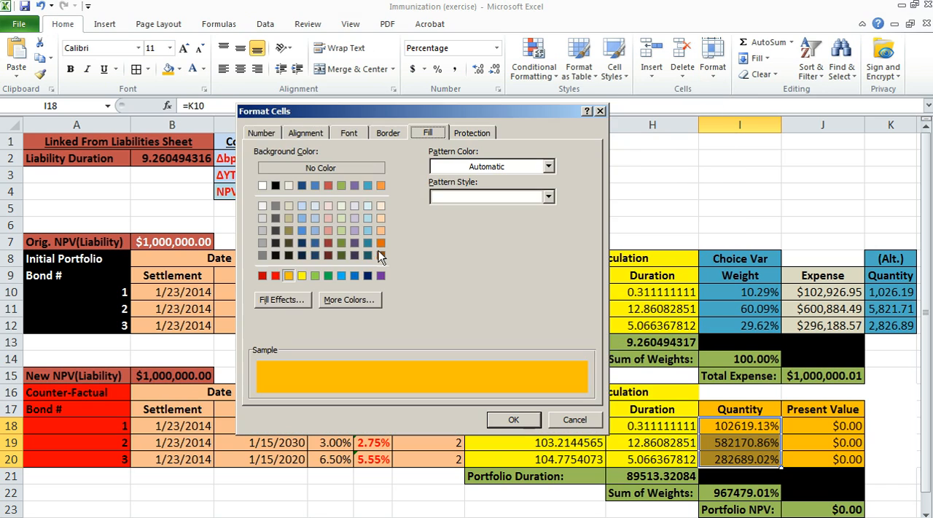
pyautogui.click(261, 131)
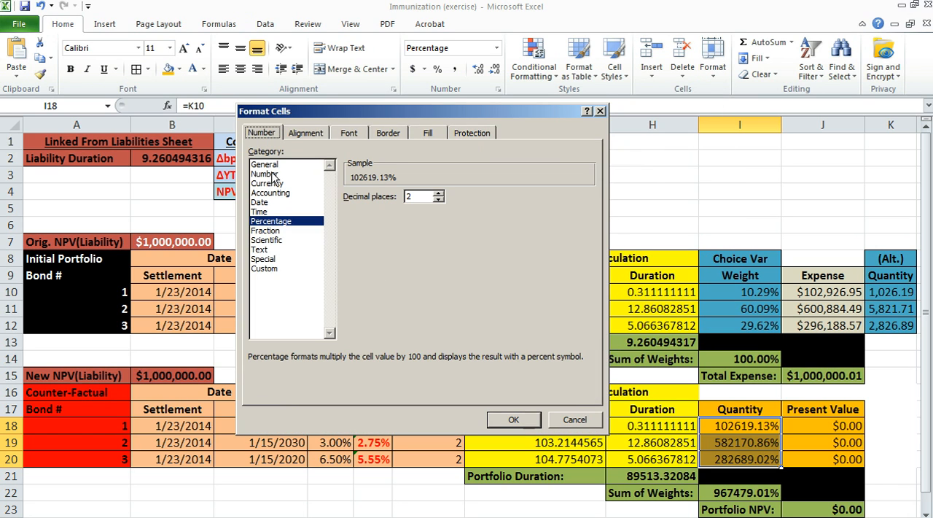
pyautogui.click(264, 174)
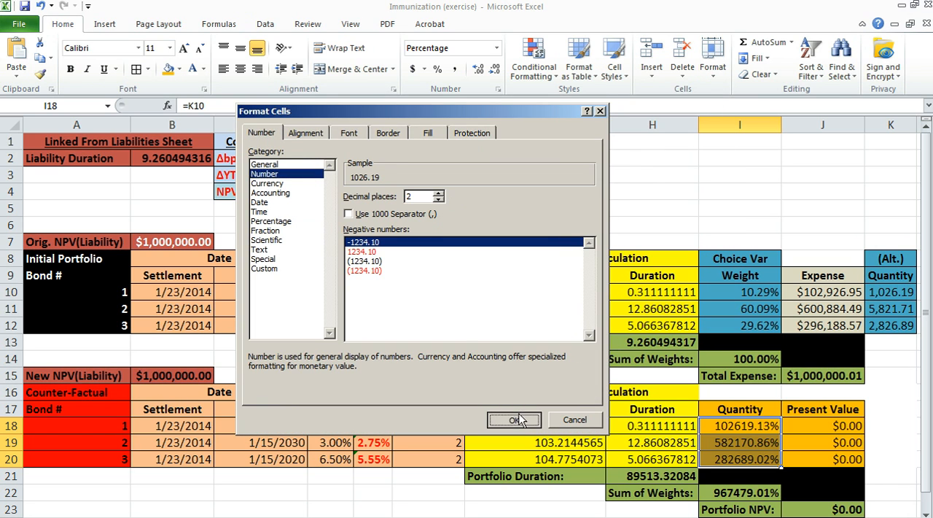
pyautogui.click(513, 420)
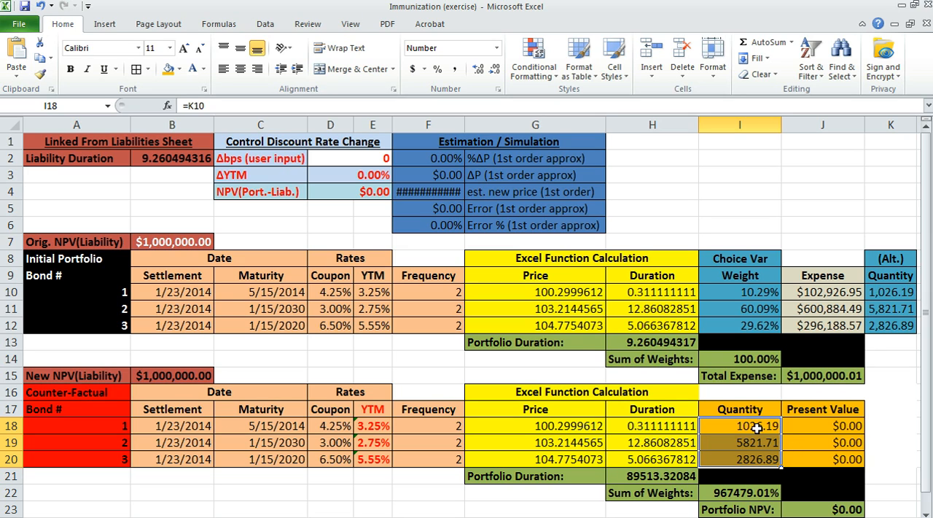
# Compute counterfactual Present Values as quantity times price and sum them to a Portfolio NPV of $1,000,000.01.
pyautogui.click(822, 426)
pyautogui.write('=')
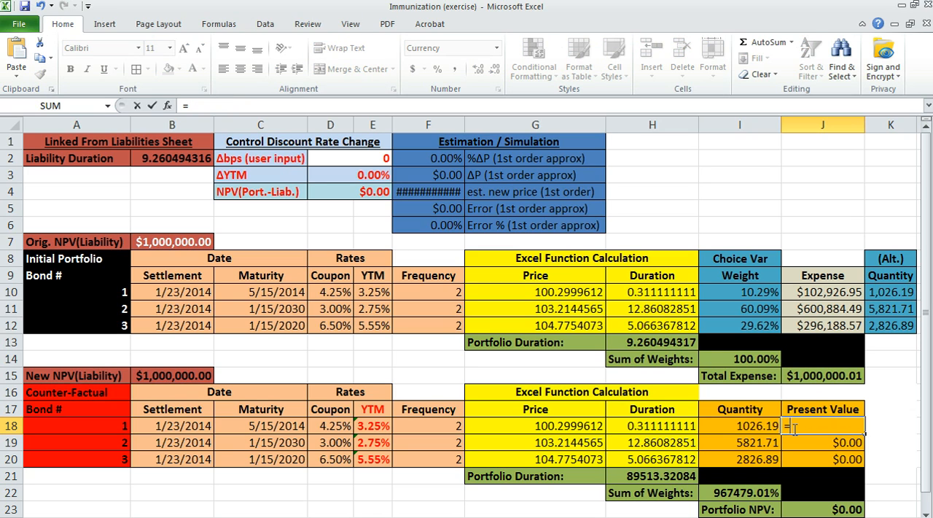
pyautogui.click(738, 426)
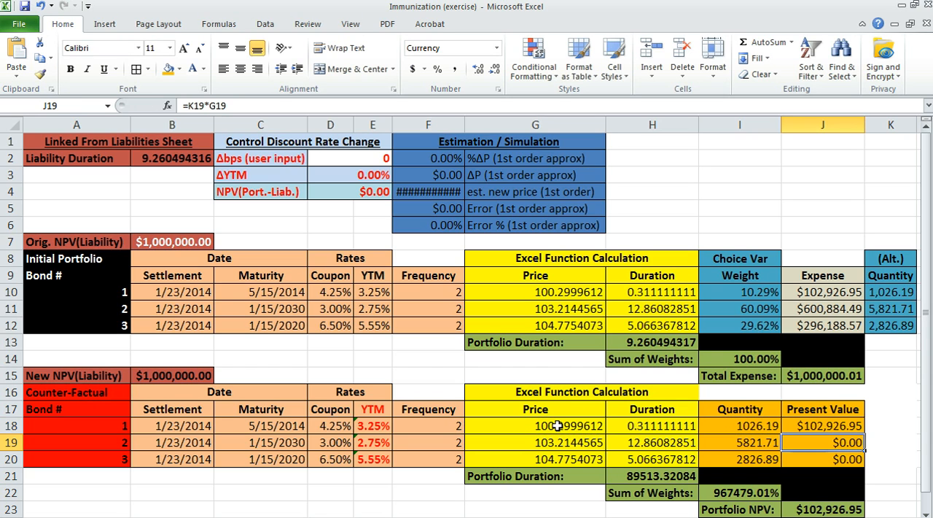
pyautogui.click(822, 426)
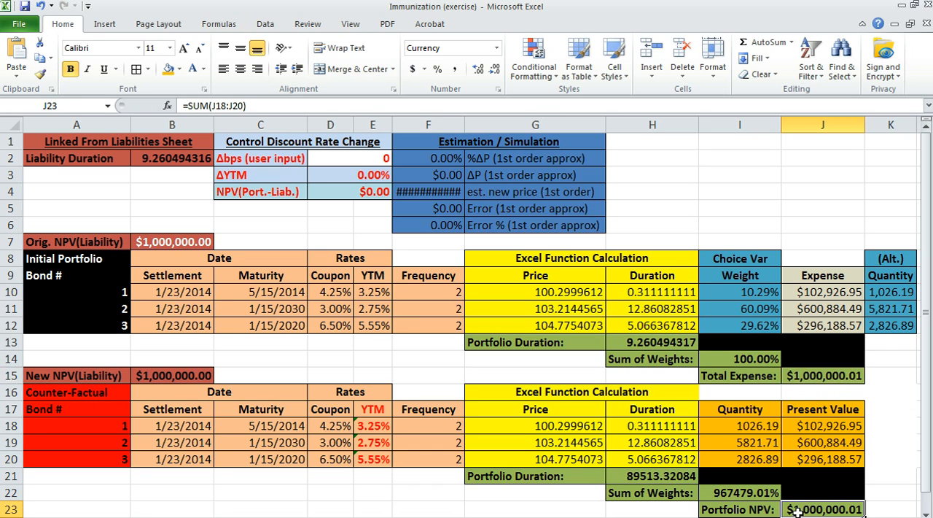
pyautogui.click(353, 158)
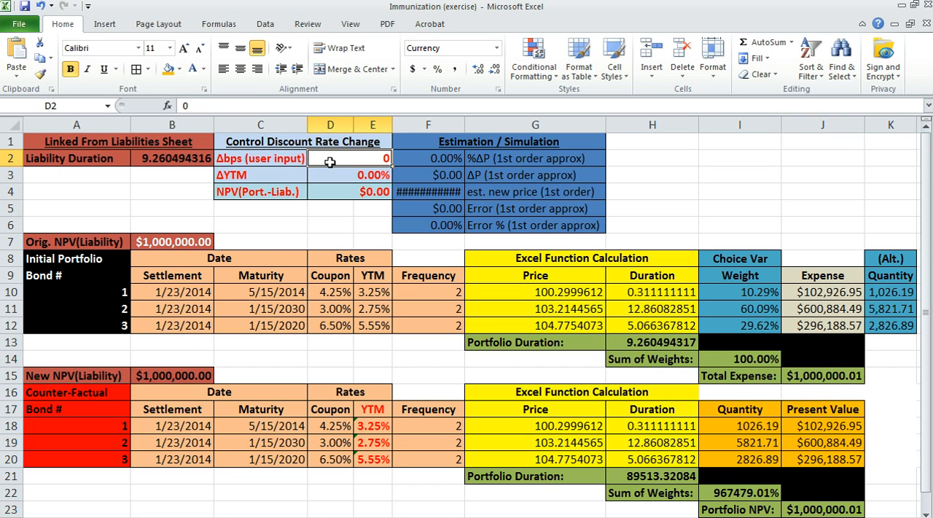
# Enter a 50 bp yield shift and check the shifted YTMs and new liability NPV of $955,668.92.
pyautogui.write('5')
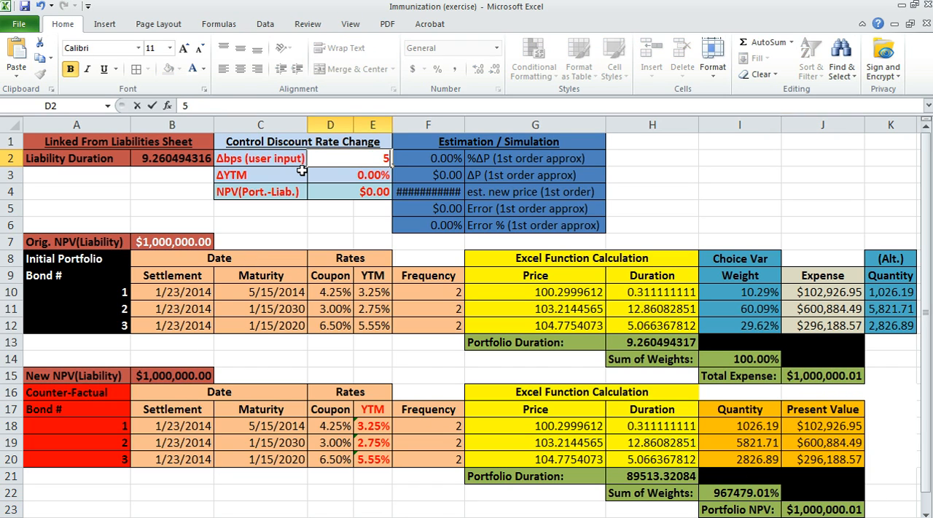
pyautogui.write('50')
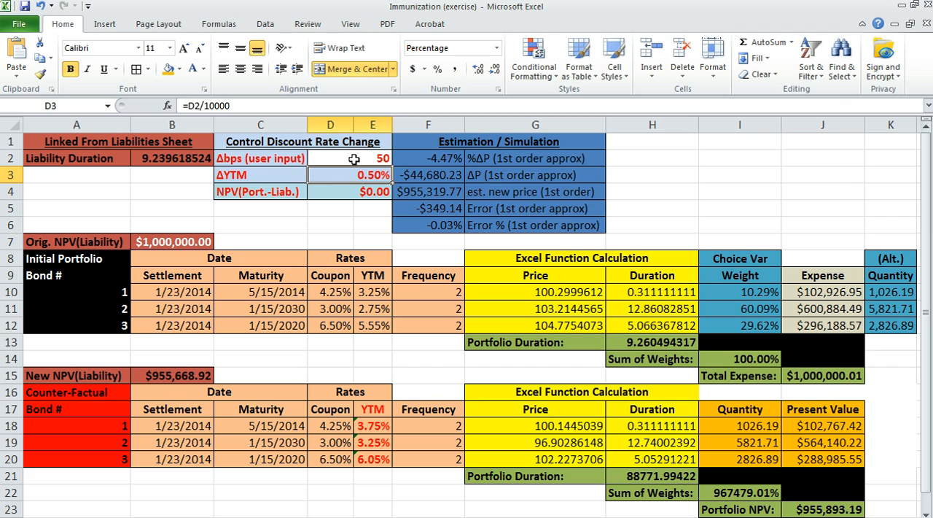
pyautogui.moveTo(373, 420)
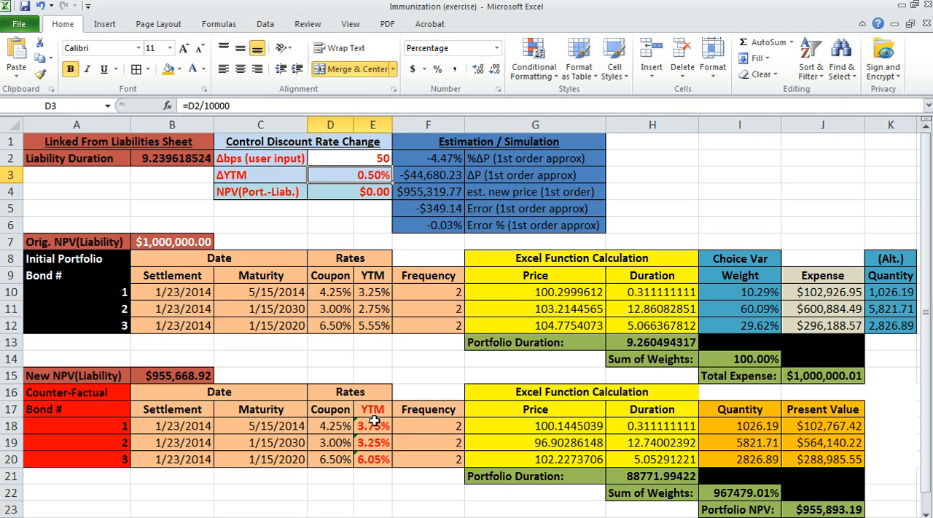
pyautogui.click(373, 425)
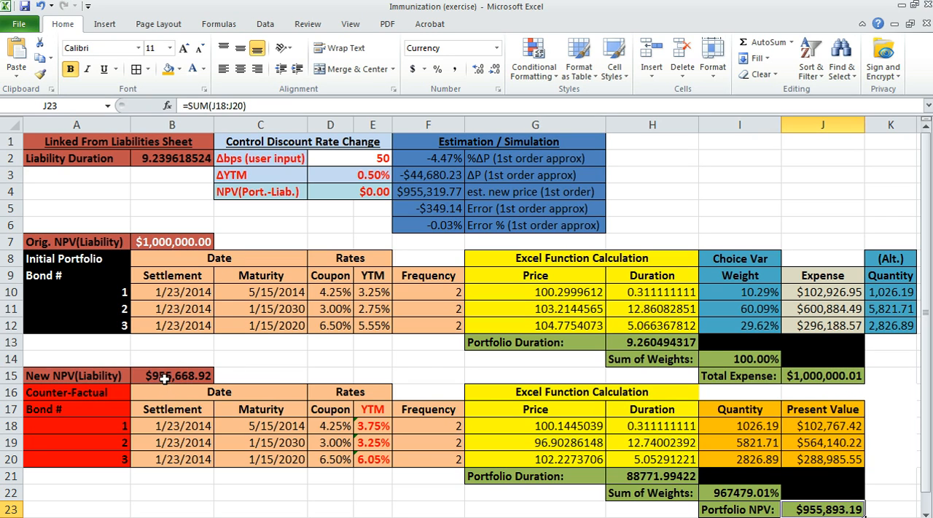
pyautogui.click(172, 376)
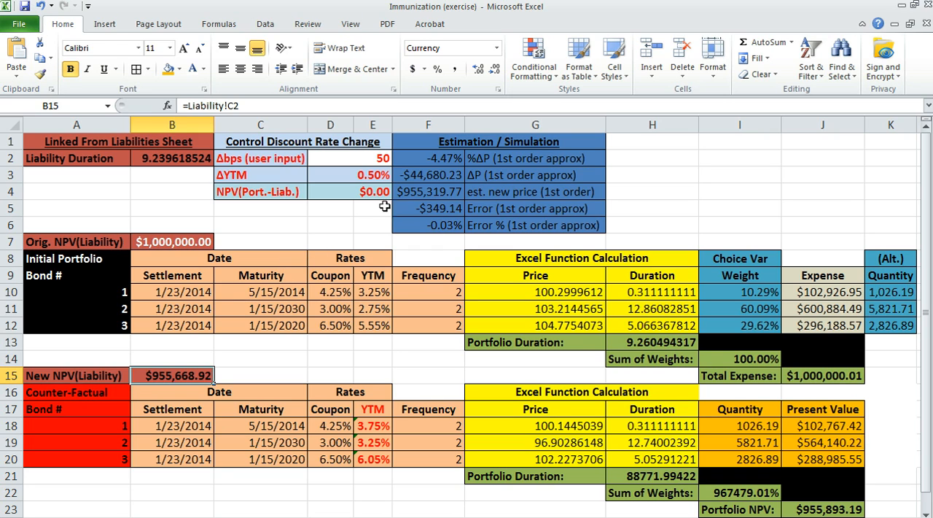
# Compute NPV(Port.-Liab.) as =J23-B15, showing a $224.28 difference under the 50 bp shift.
pyautogui.doubleClick(350, 192)
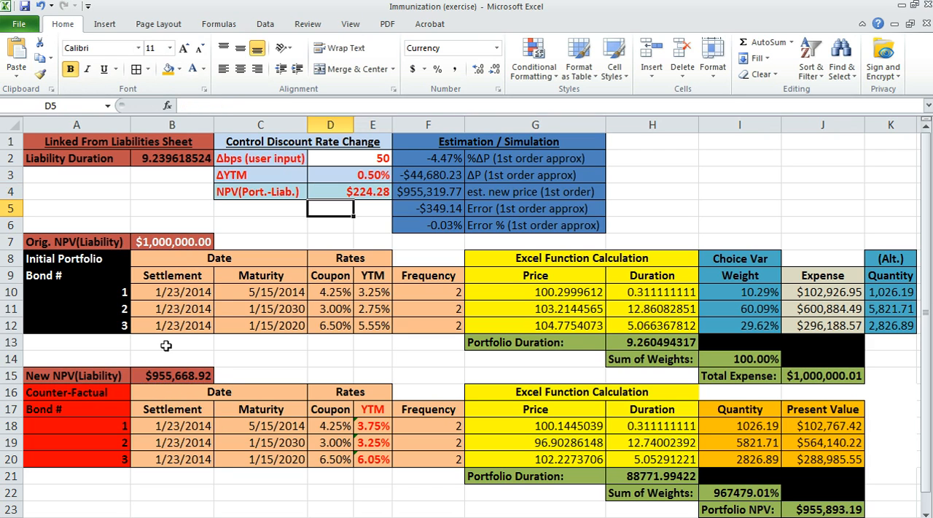
pyautogui.click(350, 157)
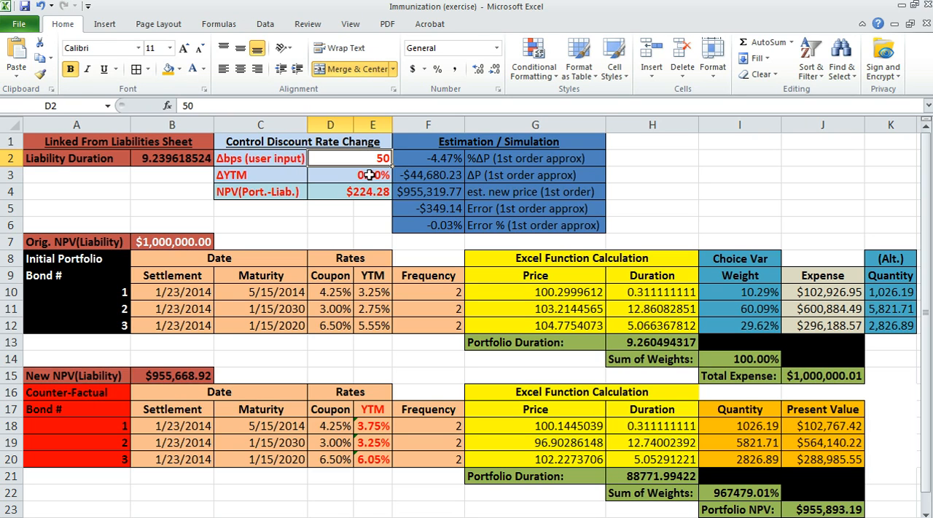
pyautogui.click(329, 191)
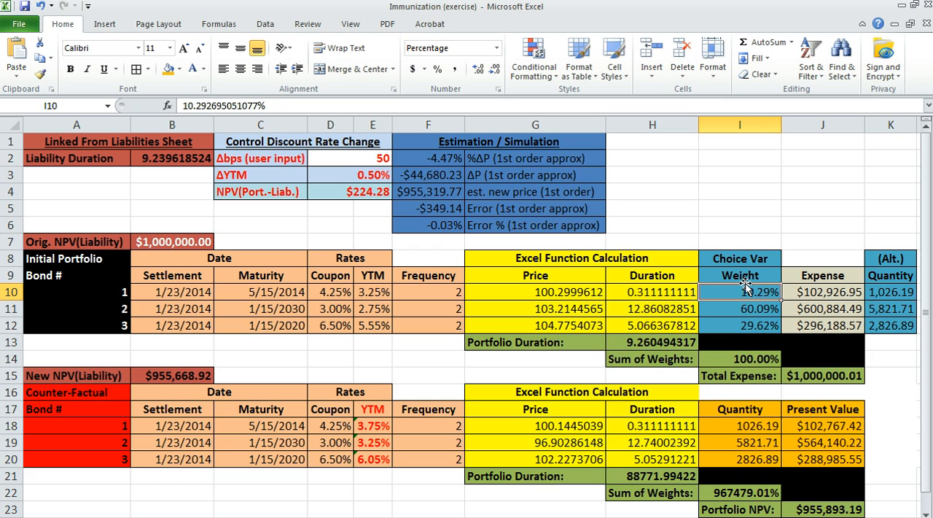
pyautogui.write('33.3333%')
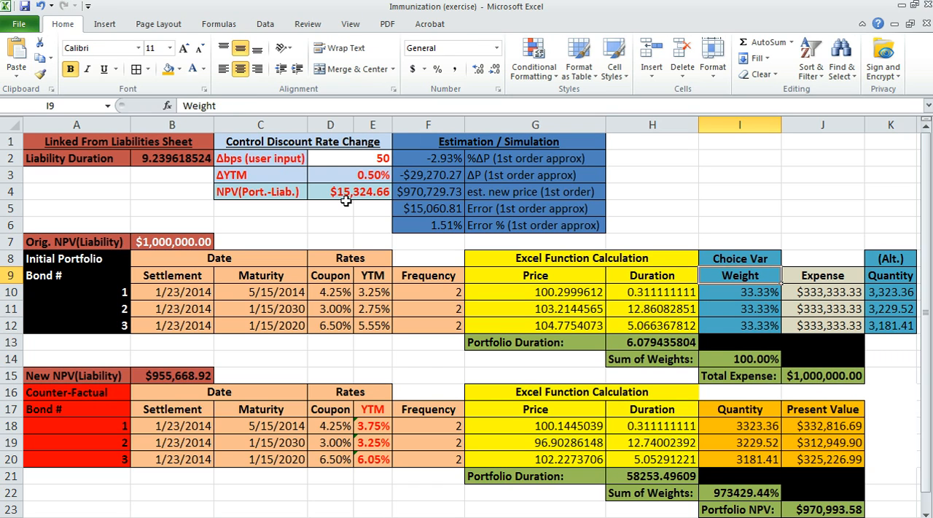
pyautogui.click(349, 191)
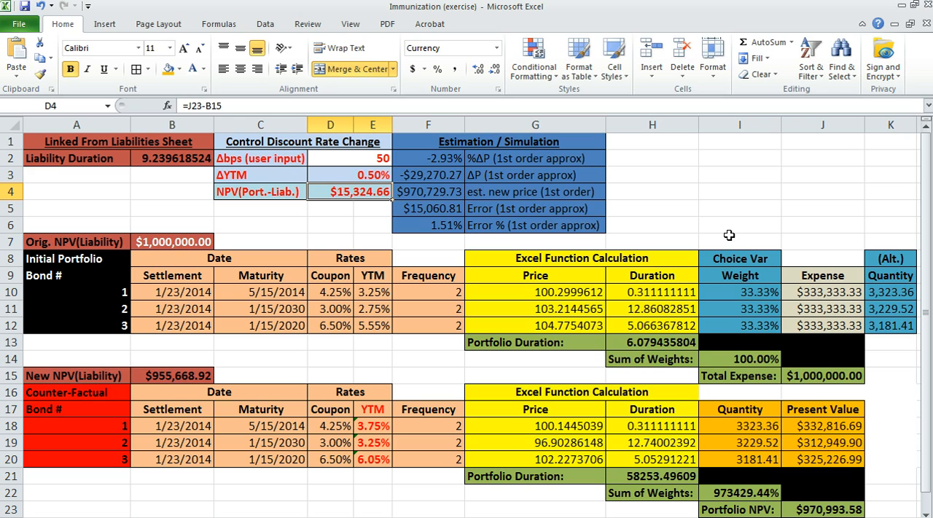
pyautogui.moveTo(373, 166)
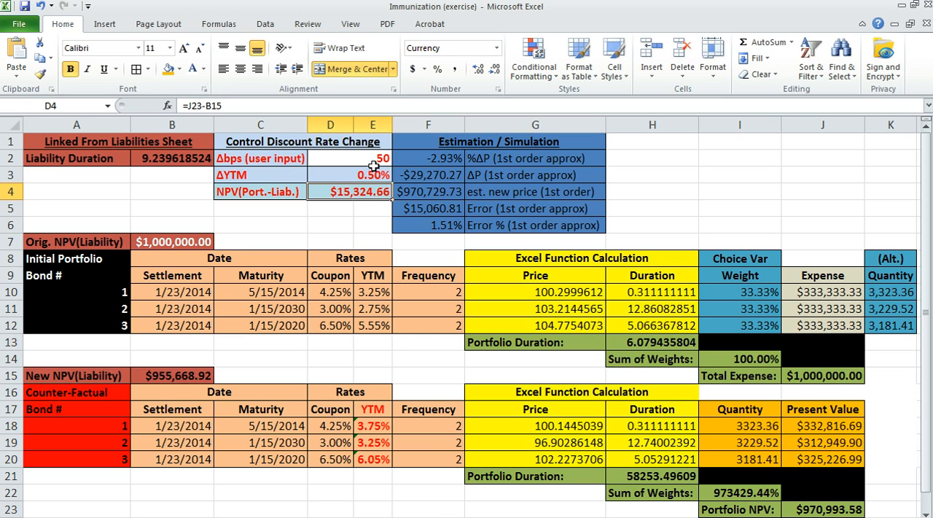
pyautogui.click(350, 158)
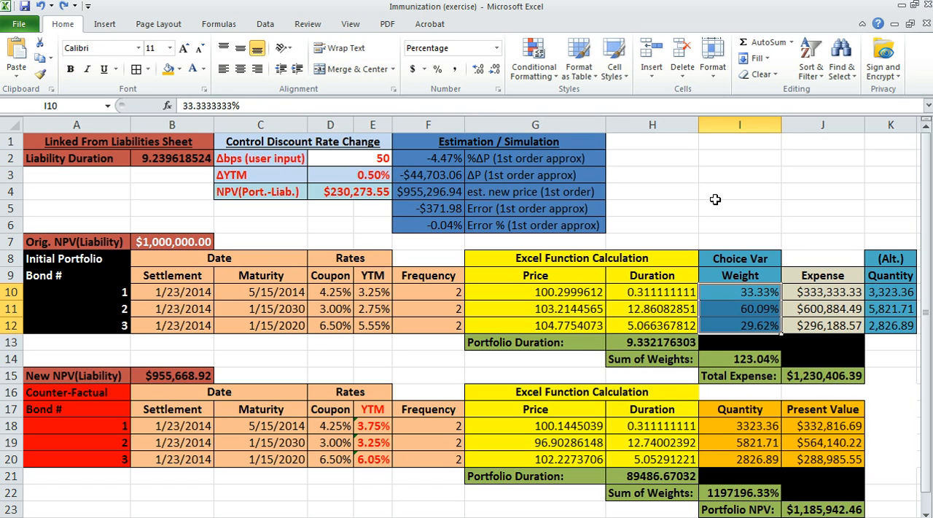
pyautogui.write('10.292695051077%')
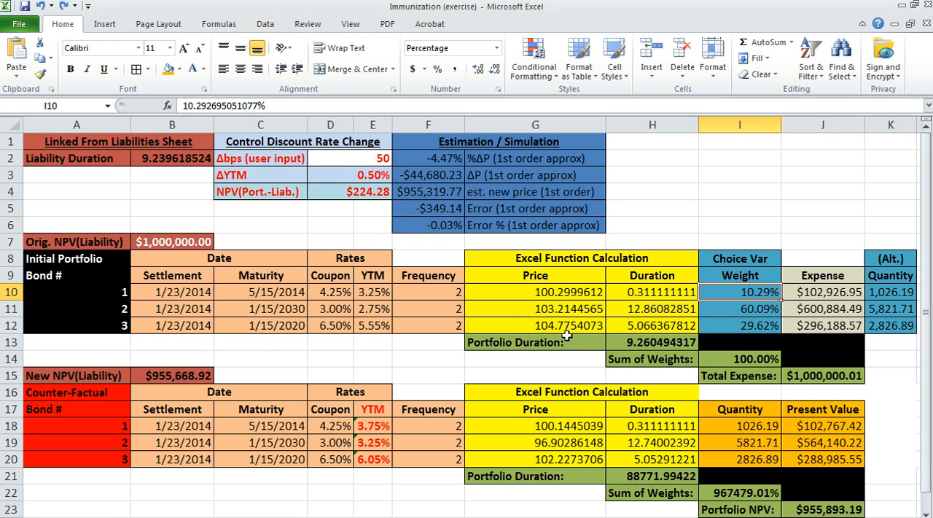
pyautogui.click(739, 325)
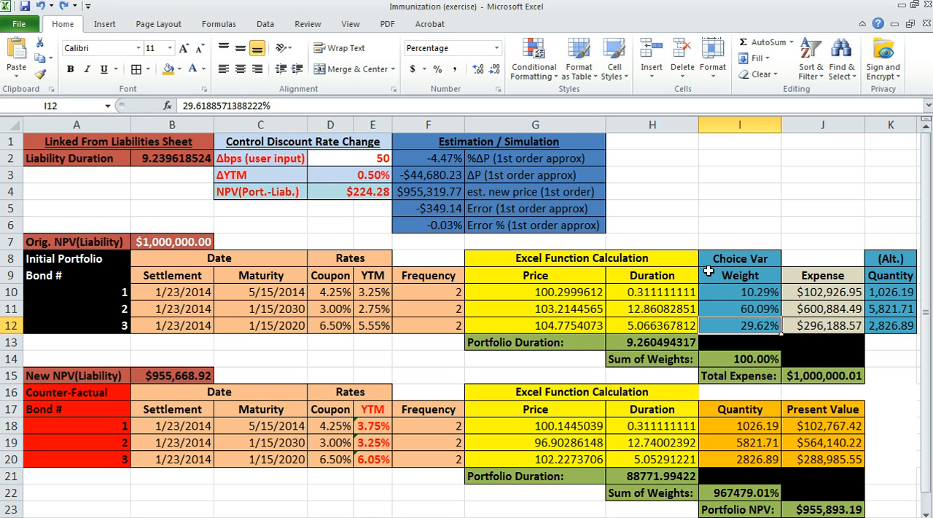
pyautogui.moveTo(429, 339)
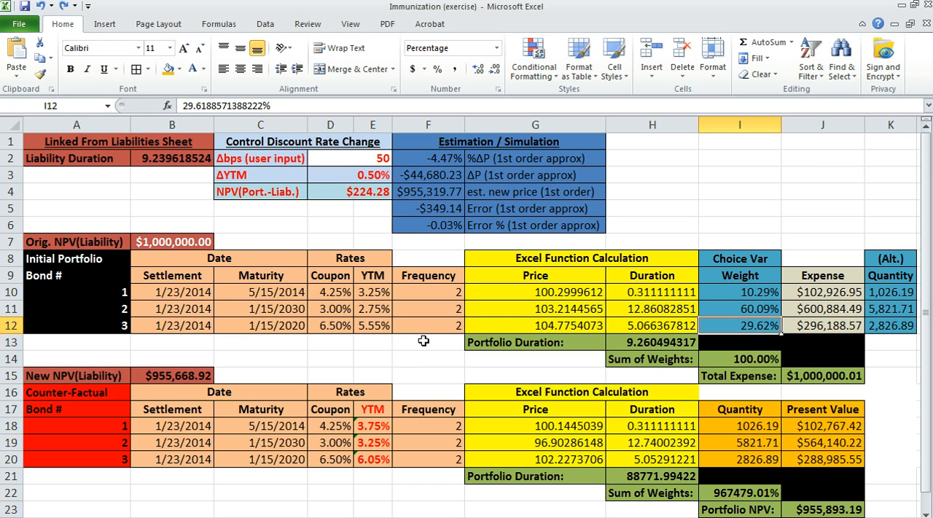
pyautogui.moveTo(417, 359)
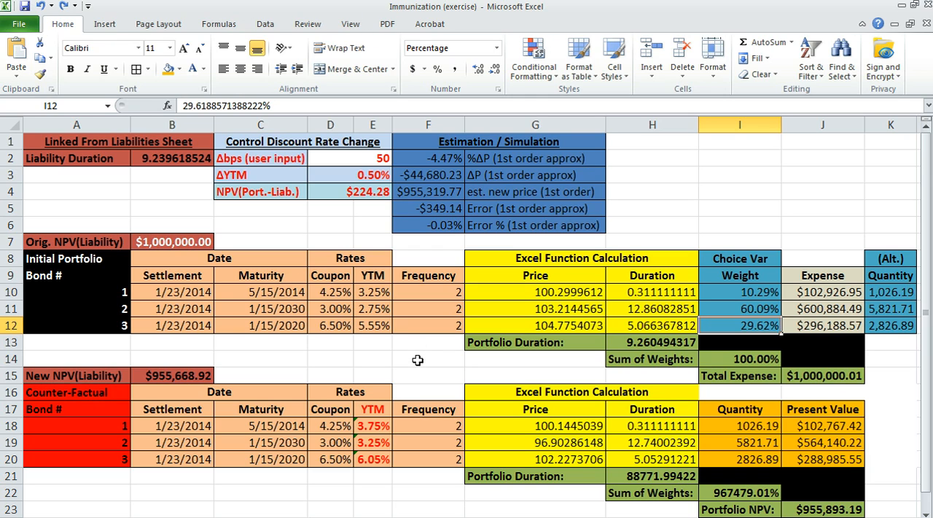
pyautogui.moveTo(402, 310)
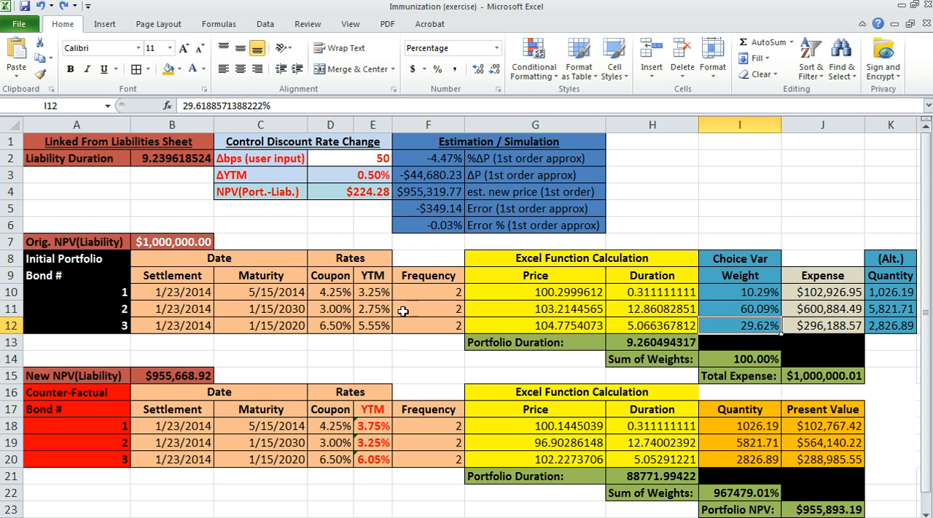